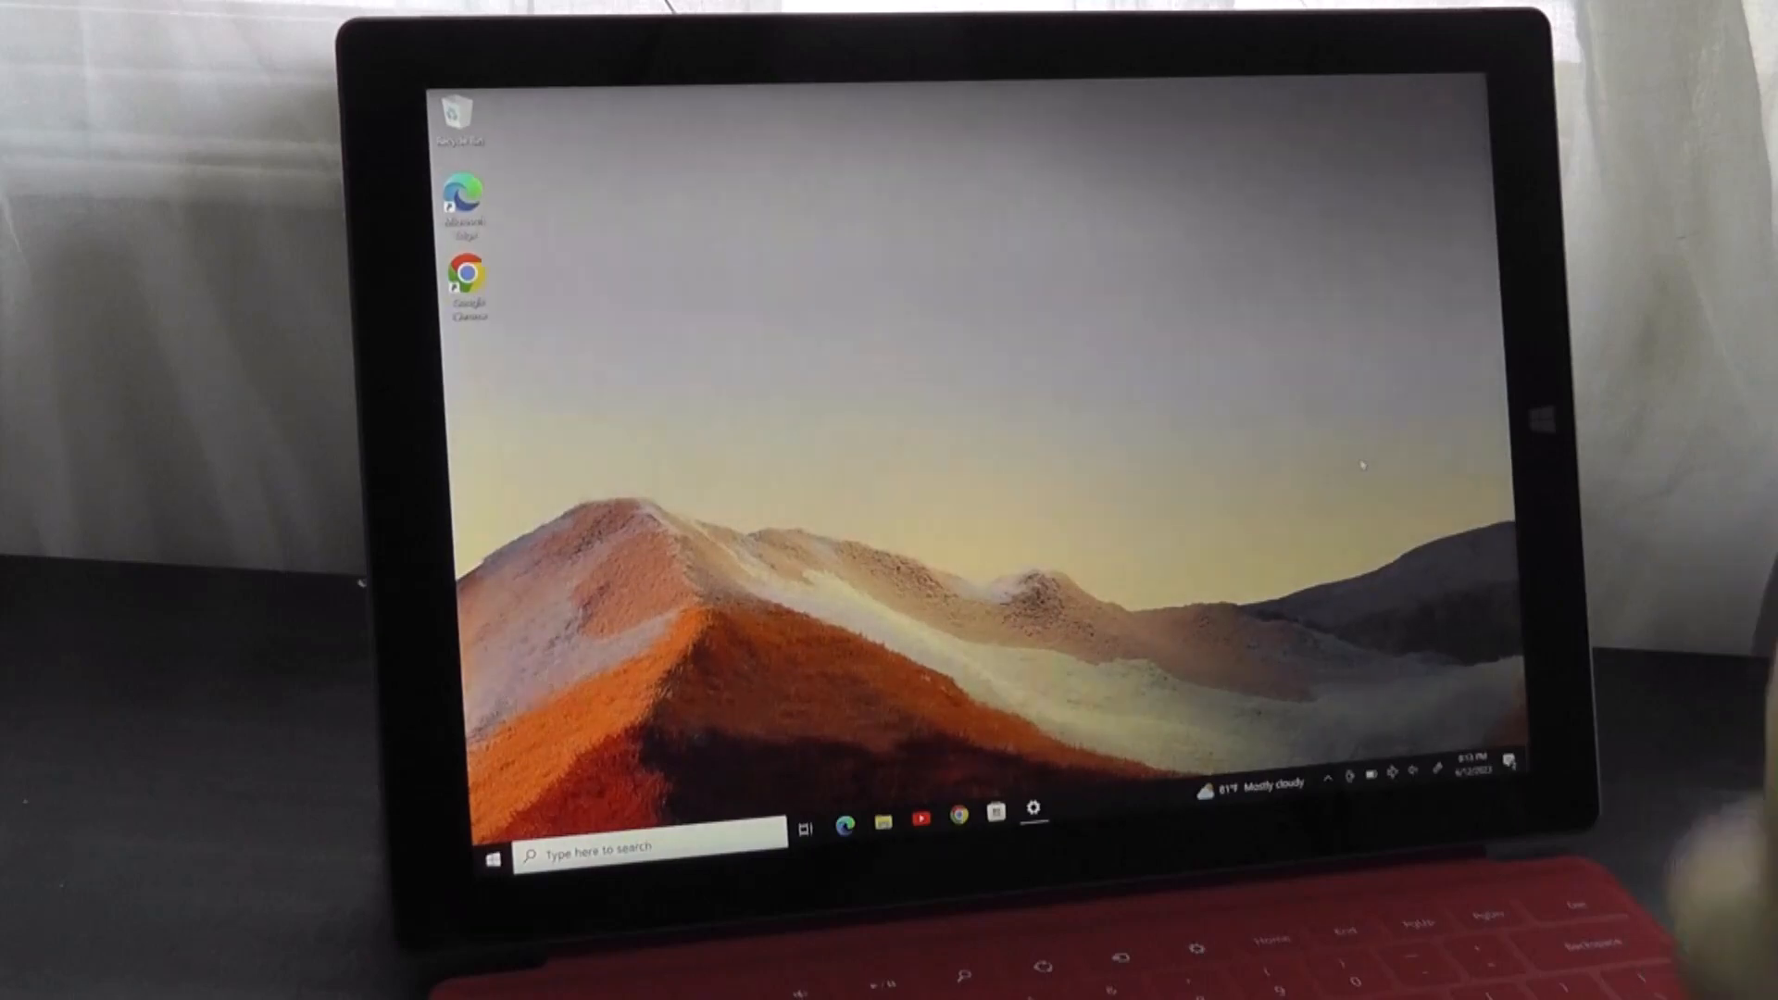
- Launch Paint 3D from the desktop shortcut to try pen sketching
left_click(491, 852)
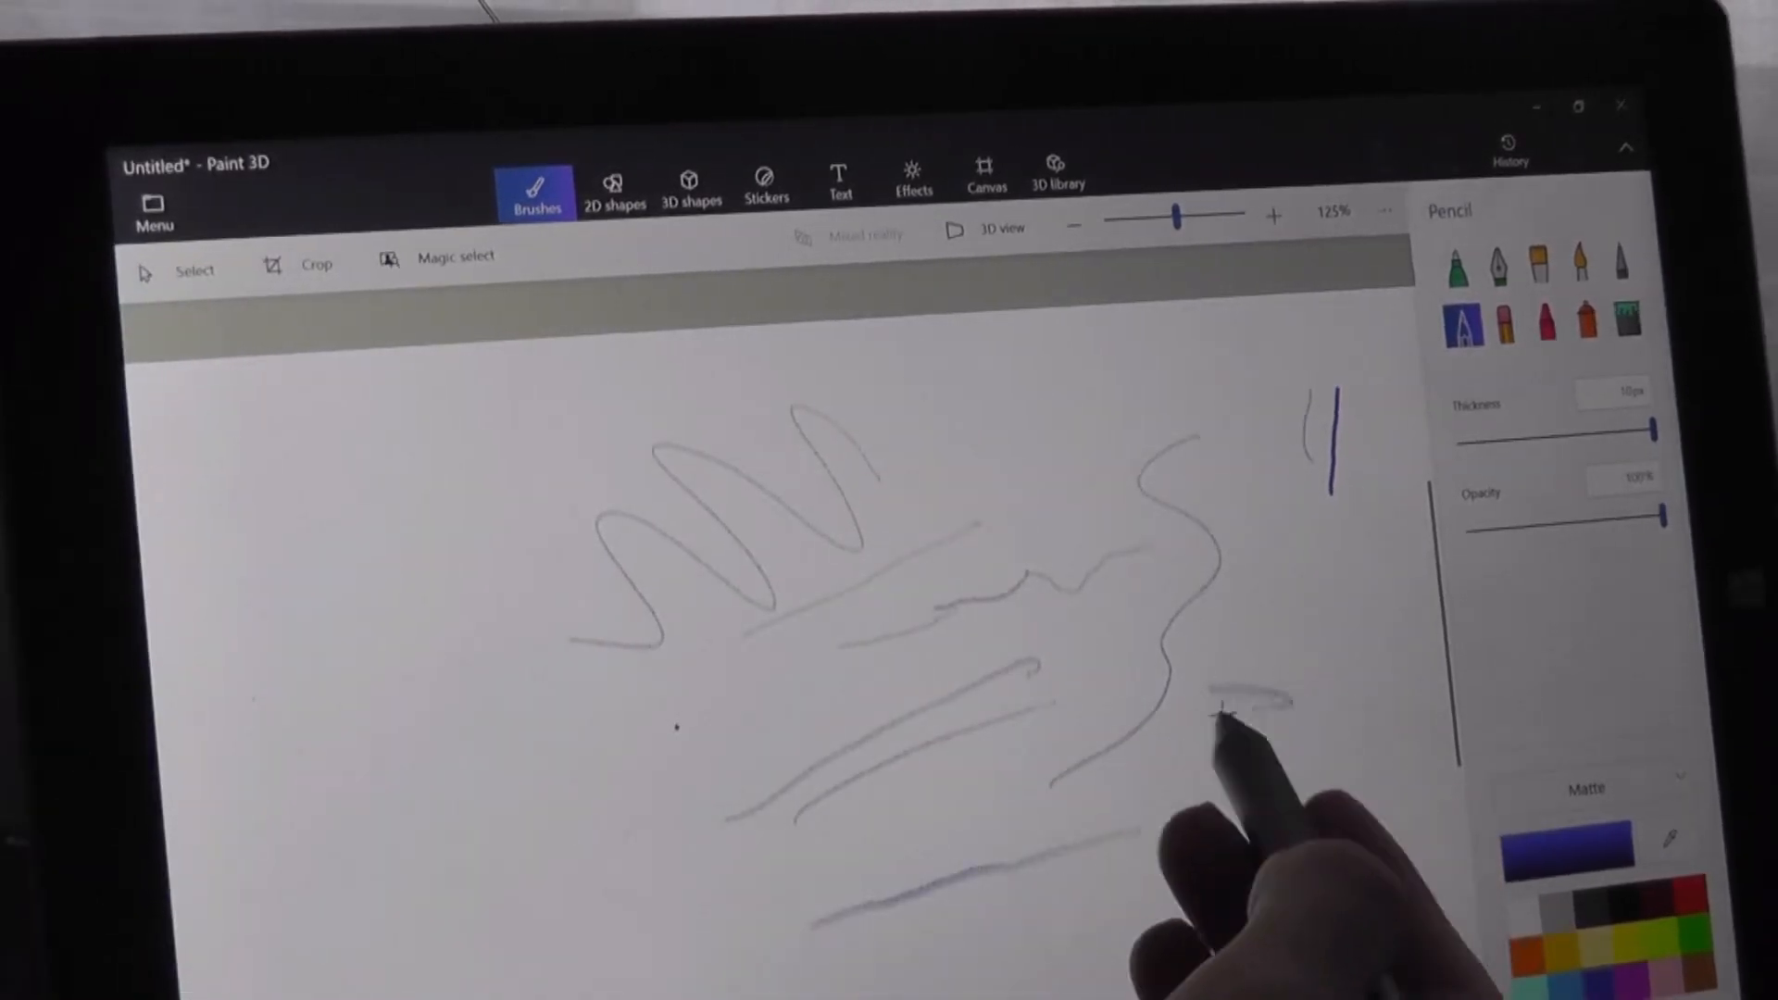
- Draw a wavy pencil line and diagonal strokes in the canvas's upper left with the pen
left_click_drag(1213, 704, 1270, 770)
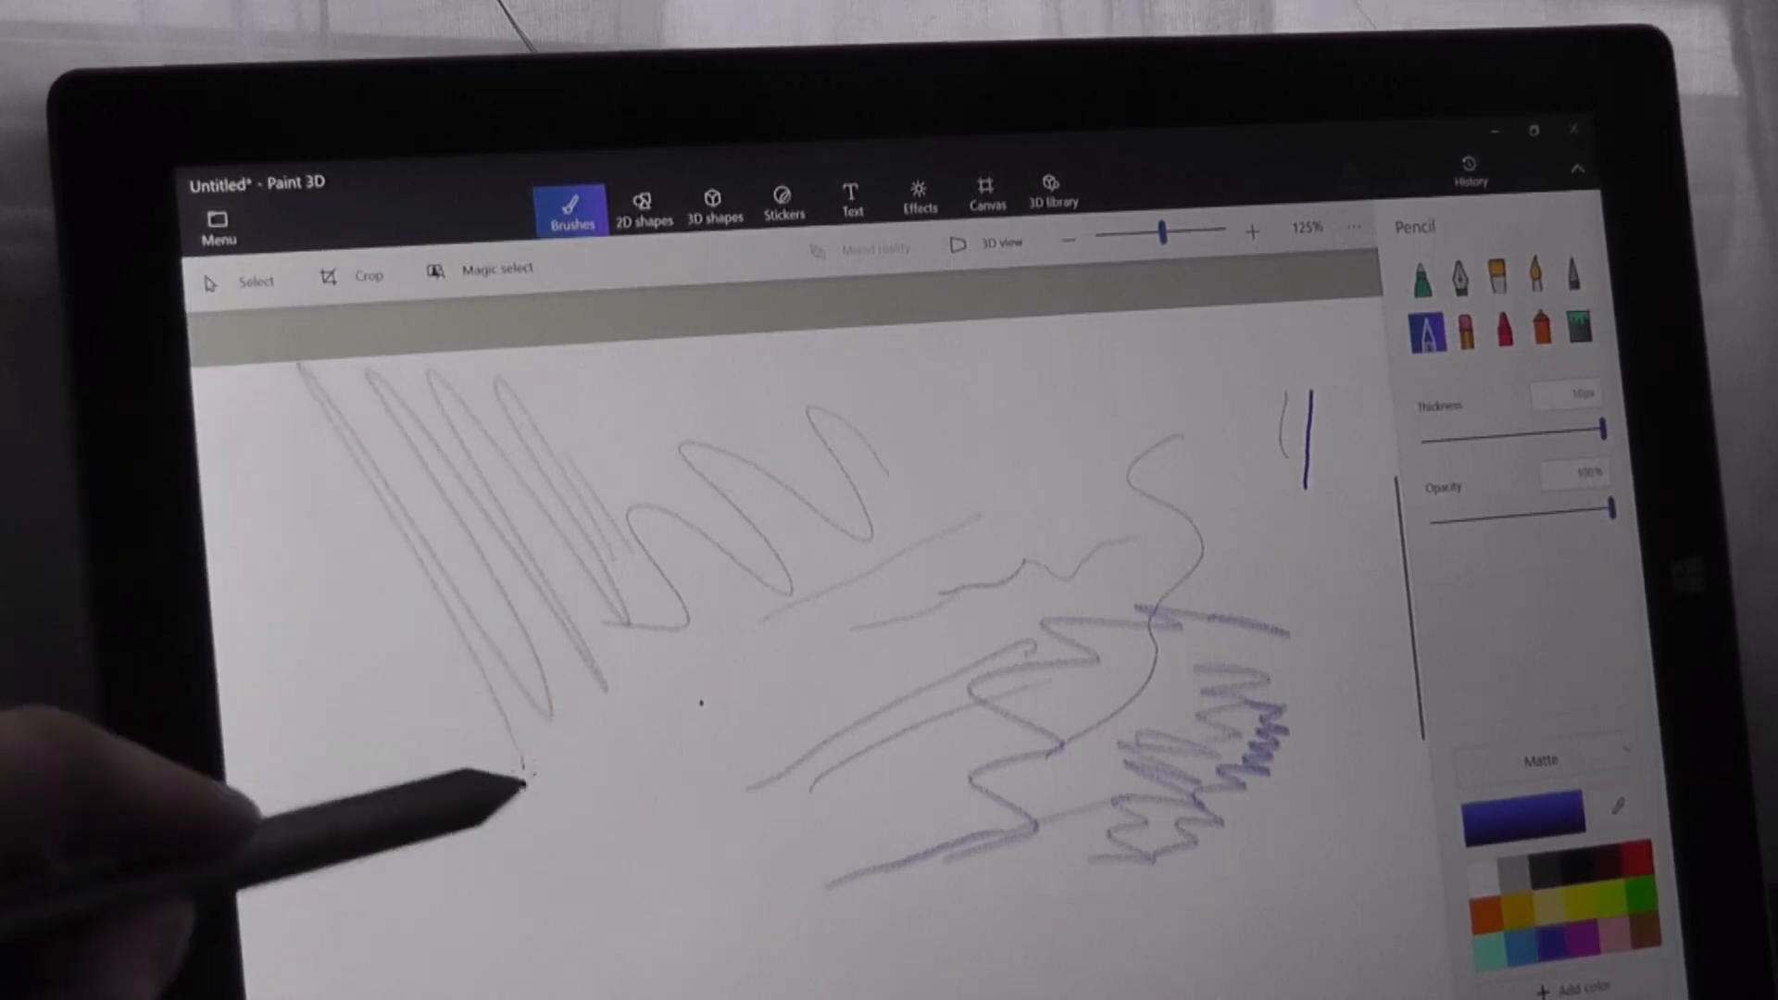
left_click_drag(512, 759, 375, 861)
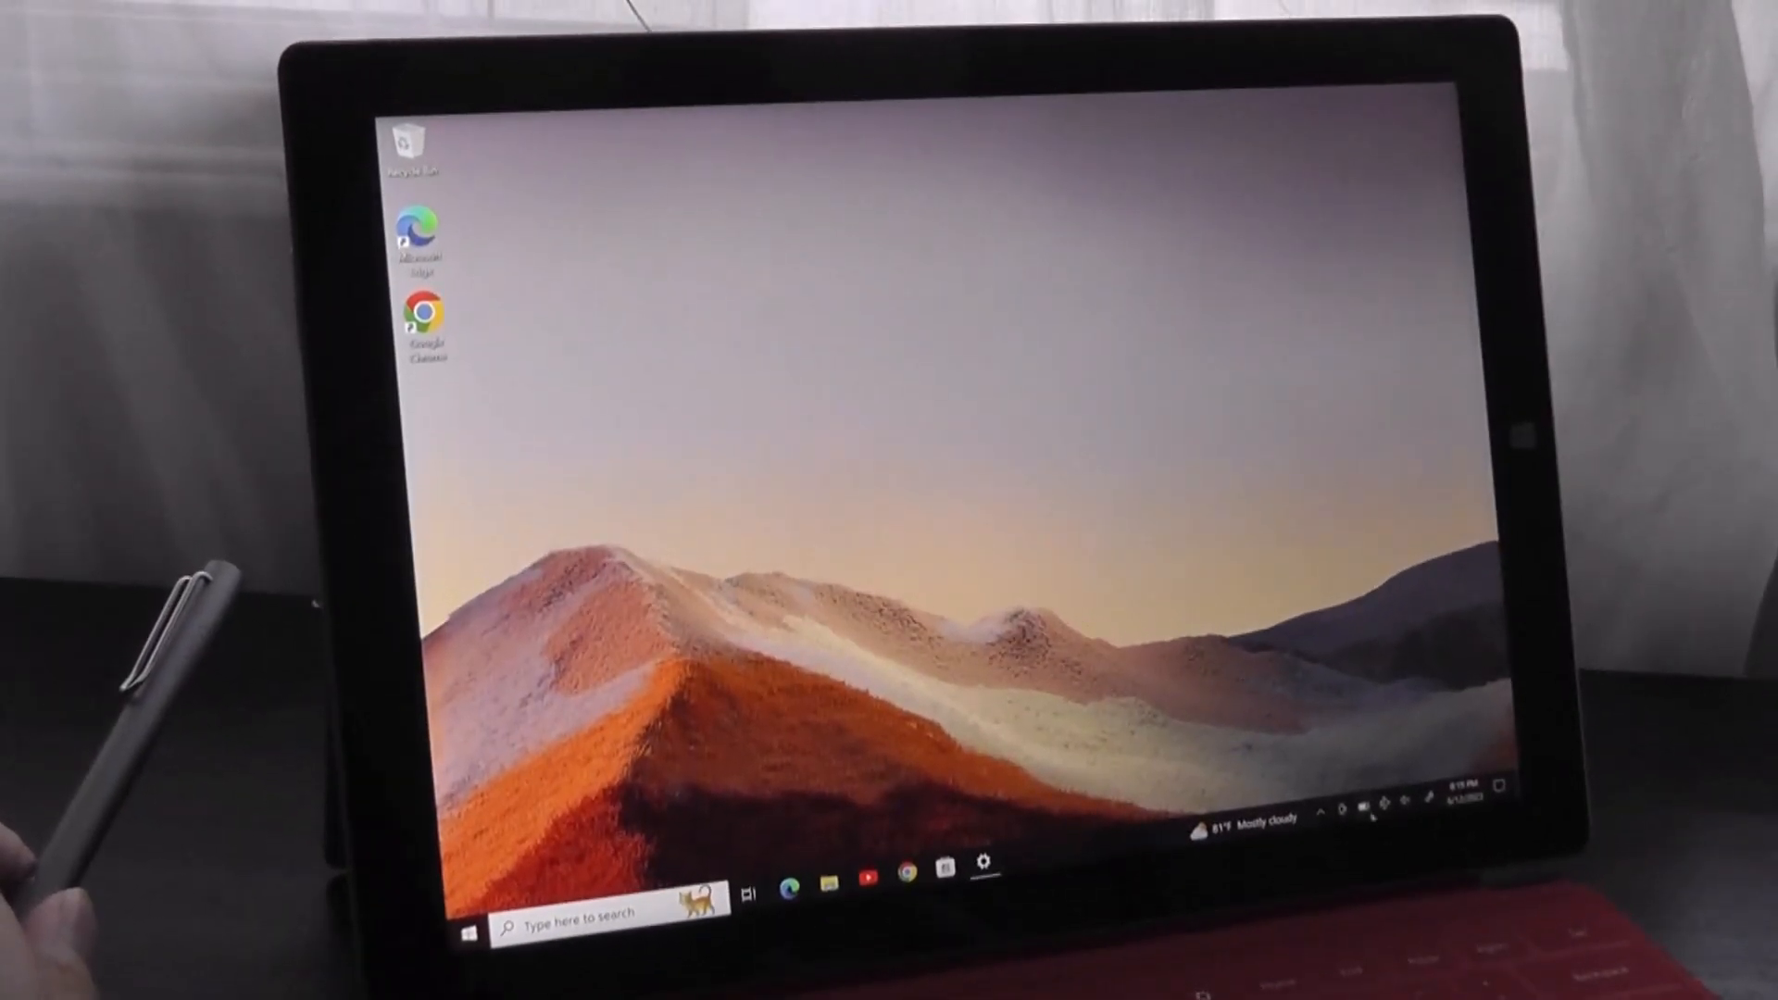
- Launch Google Chrome from the desktop, landing on its What's New page
left_click(1361, 815)
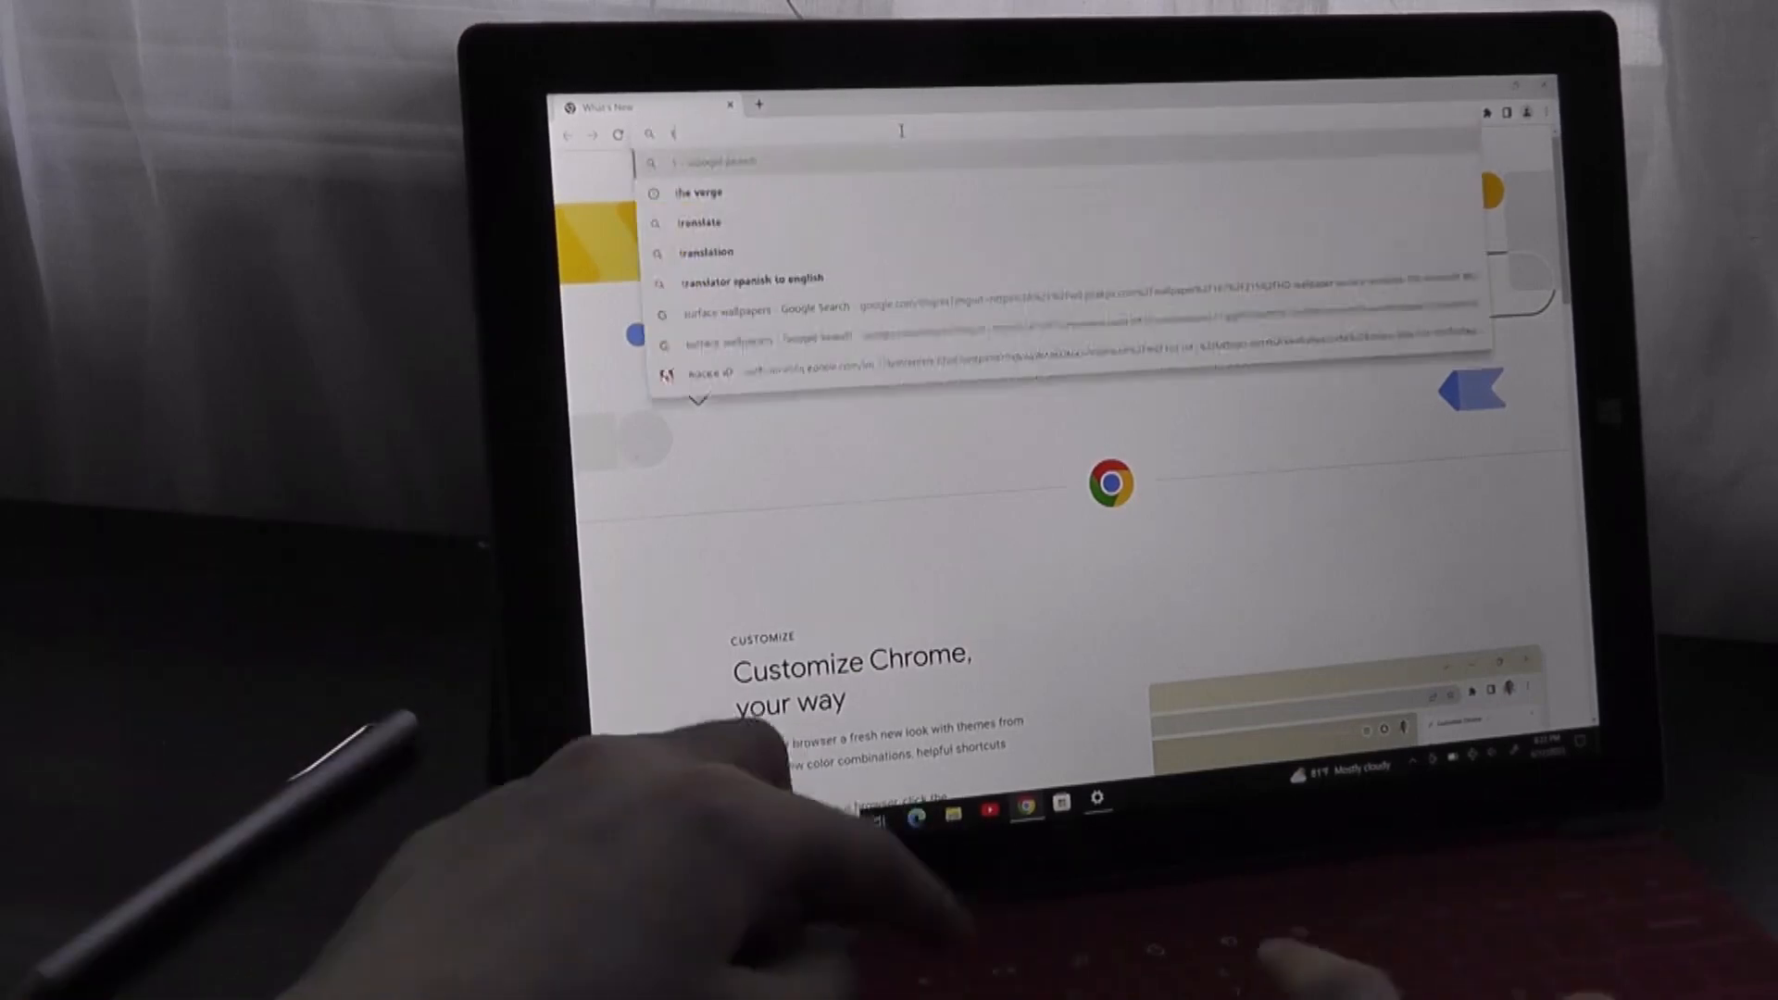
- Enter 'the verge' in the address bar to load theverge.com's homepage
type("theb")
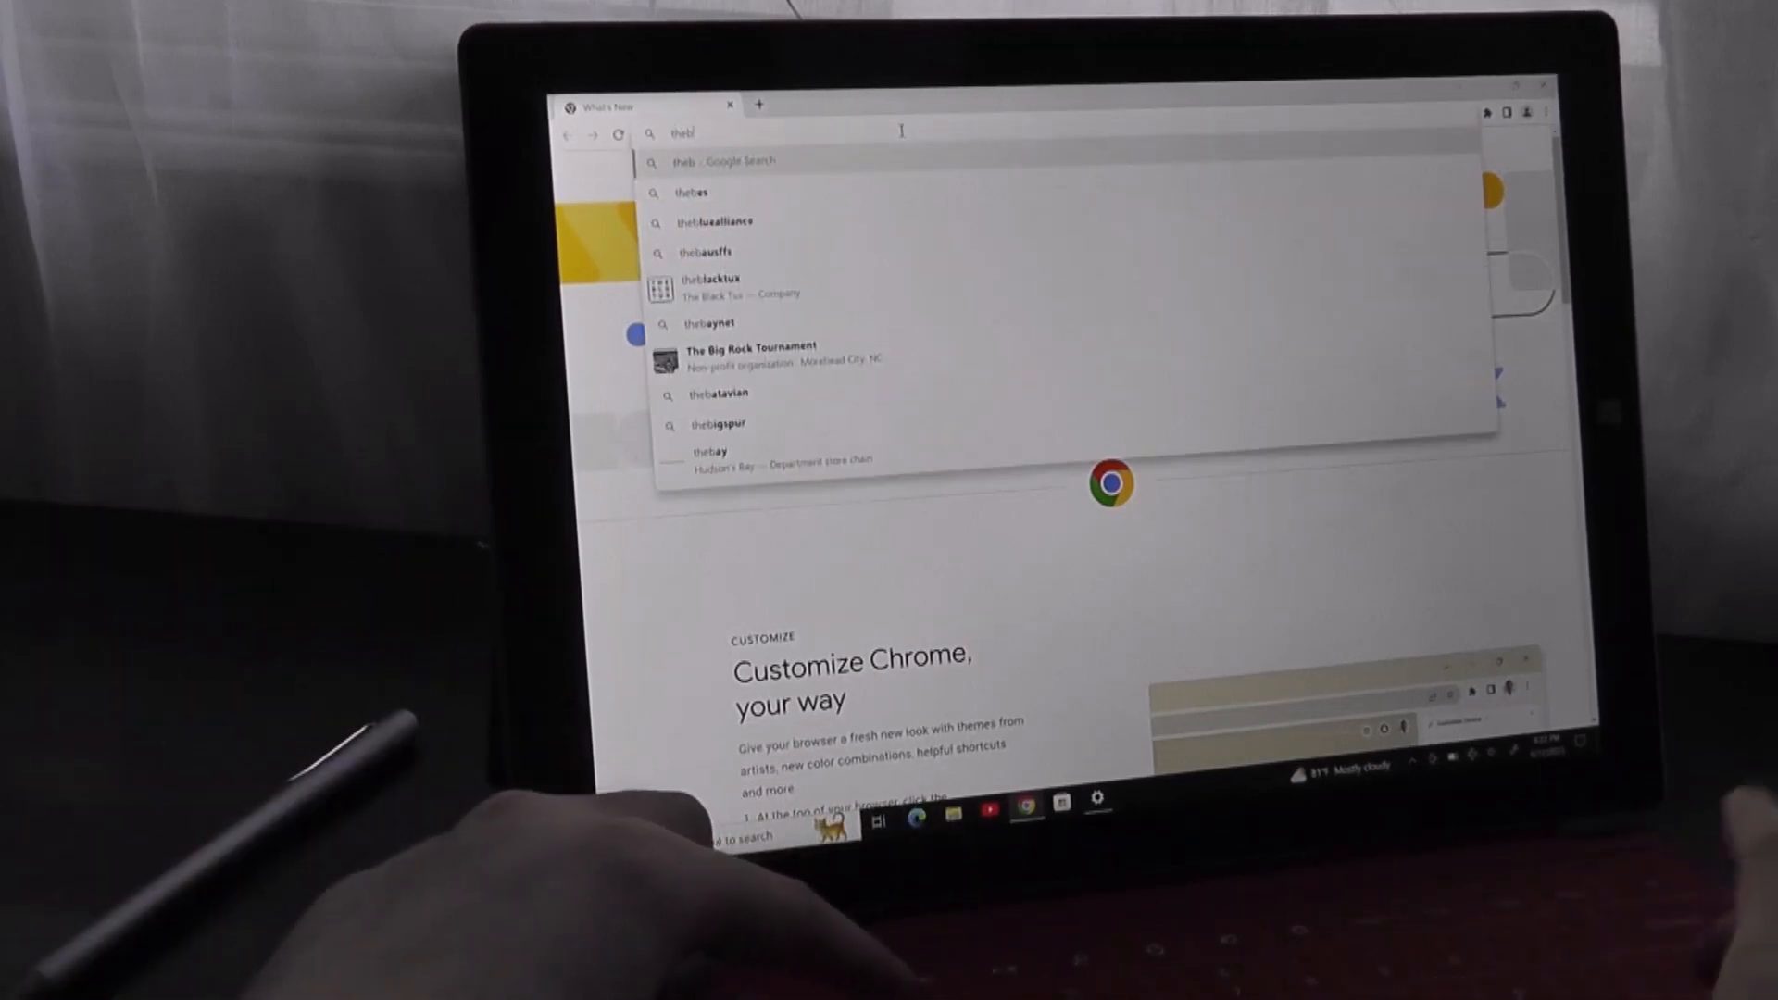
type("the verge")
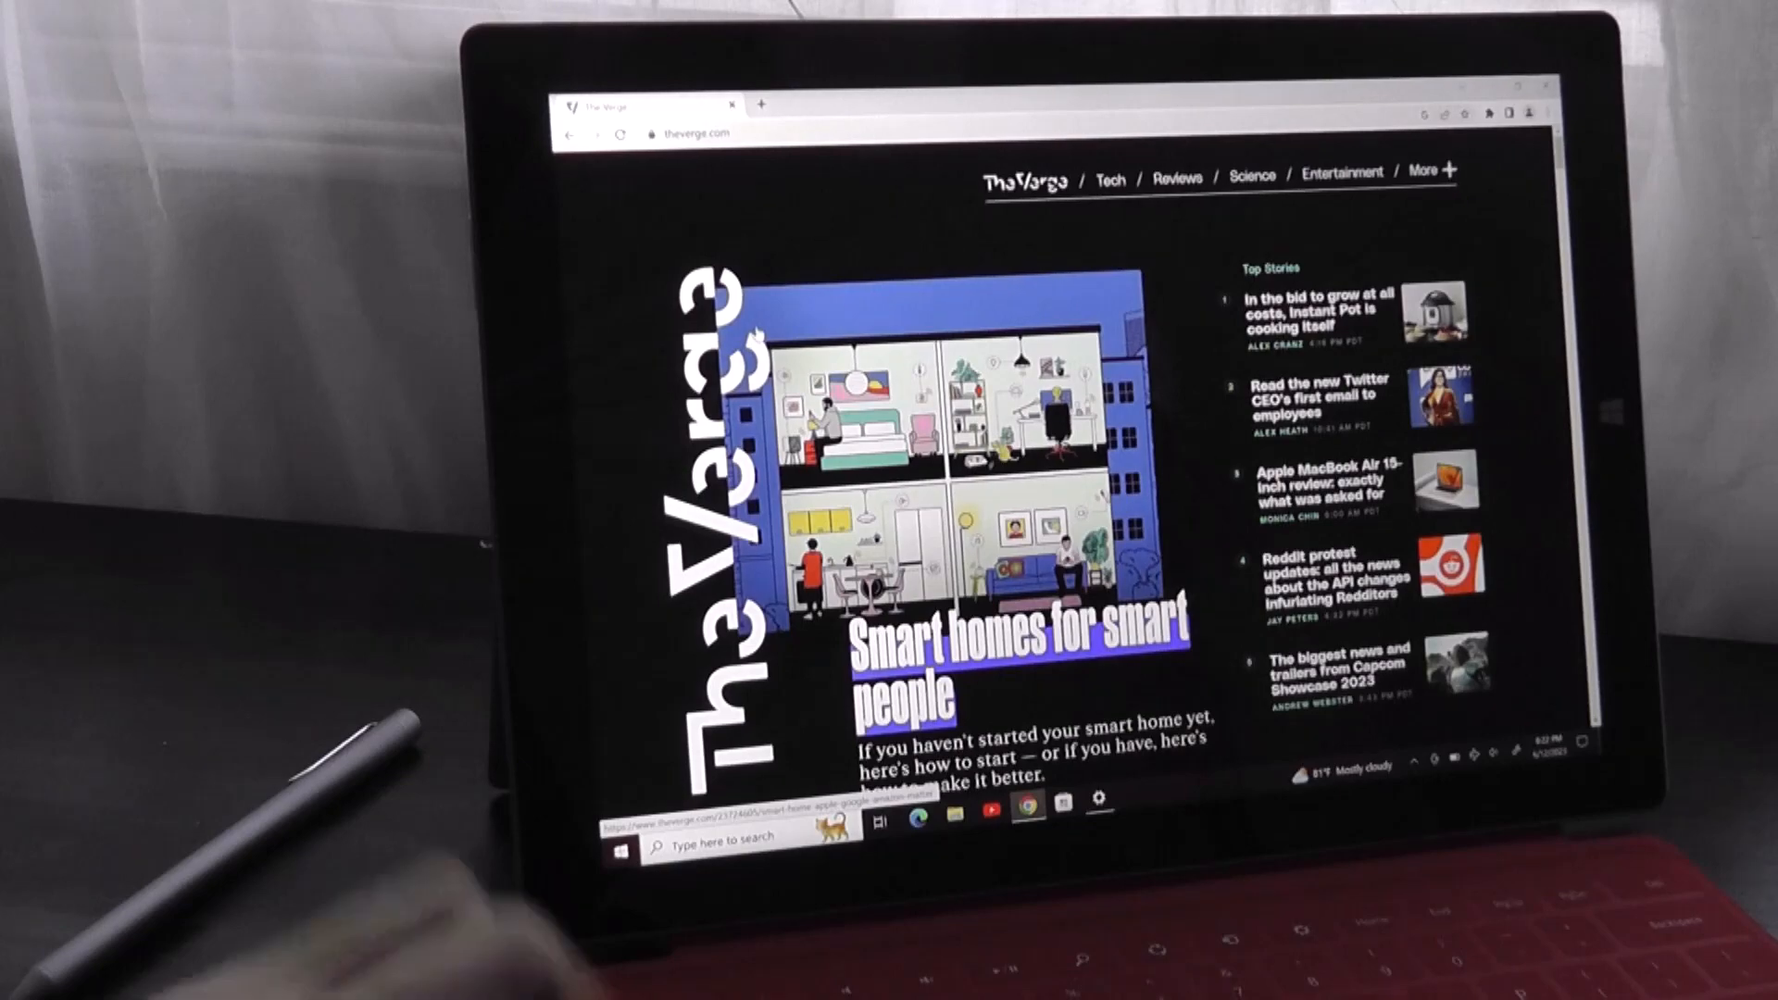
scroll("down", 3)
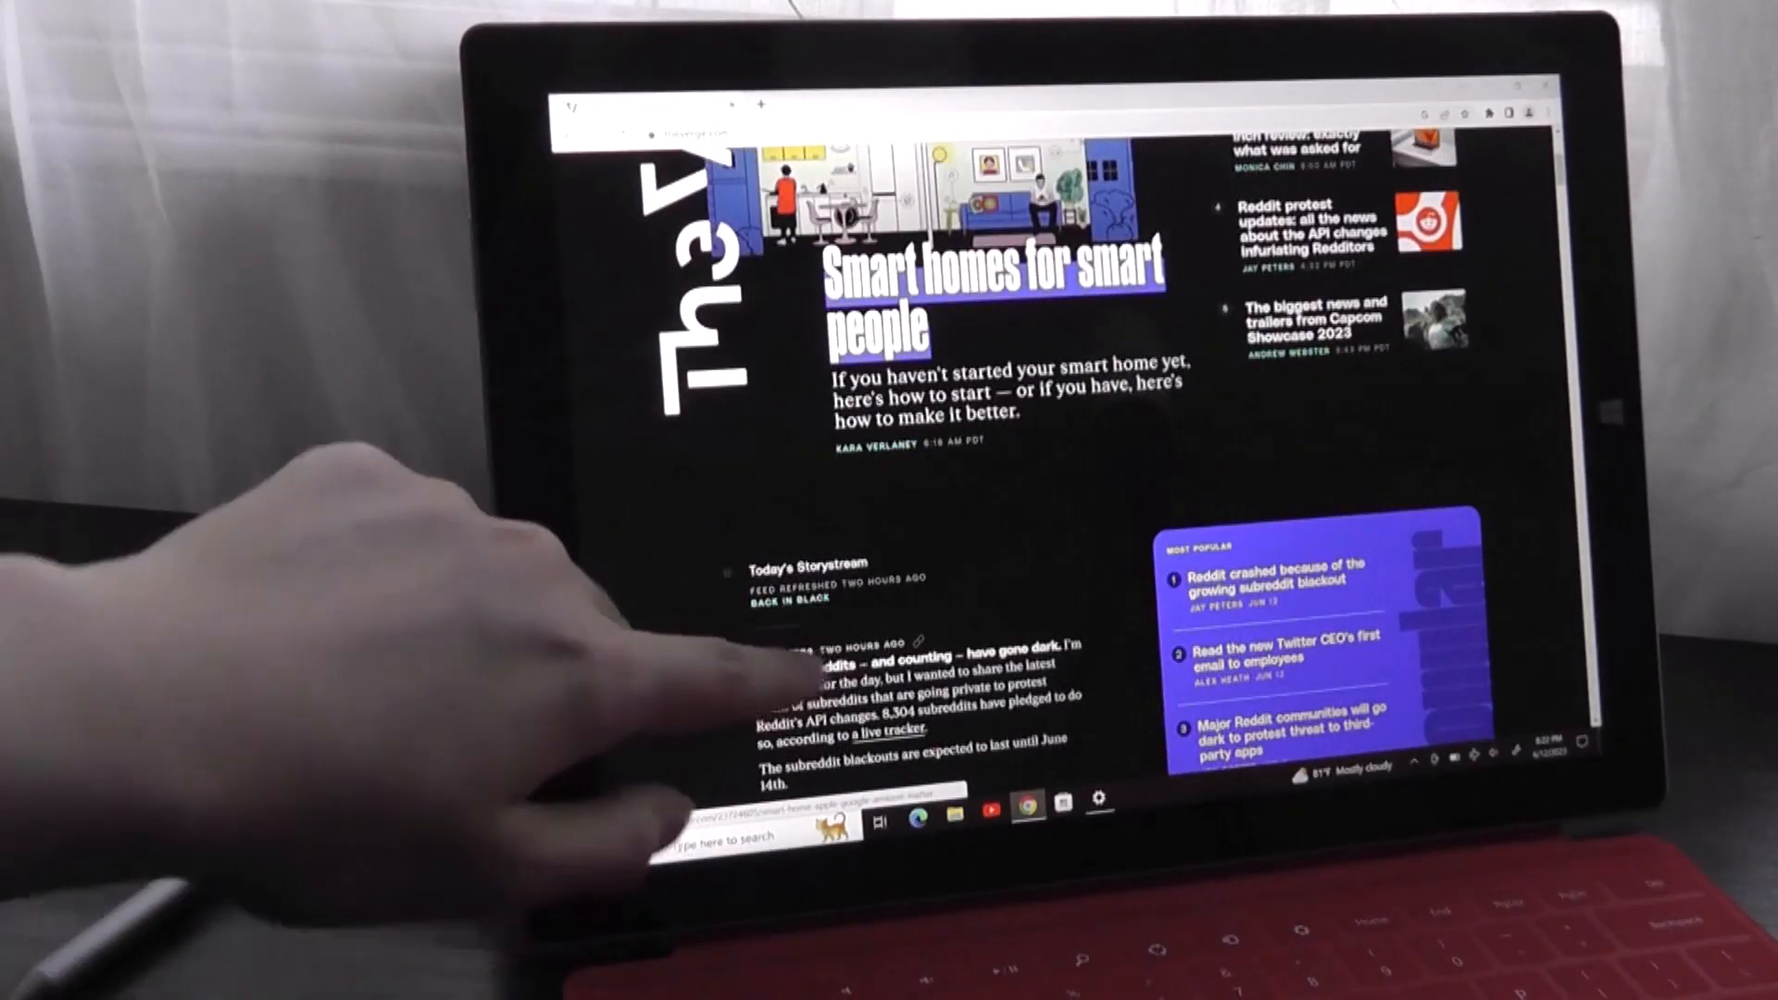
scroll("down", 3)
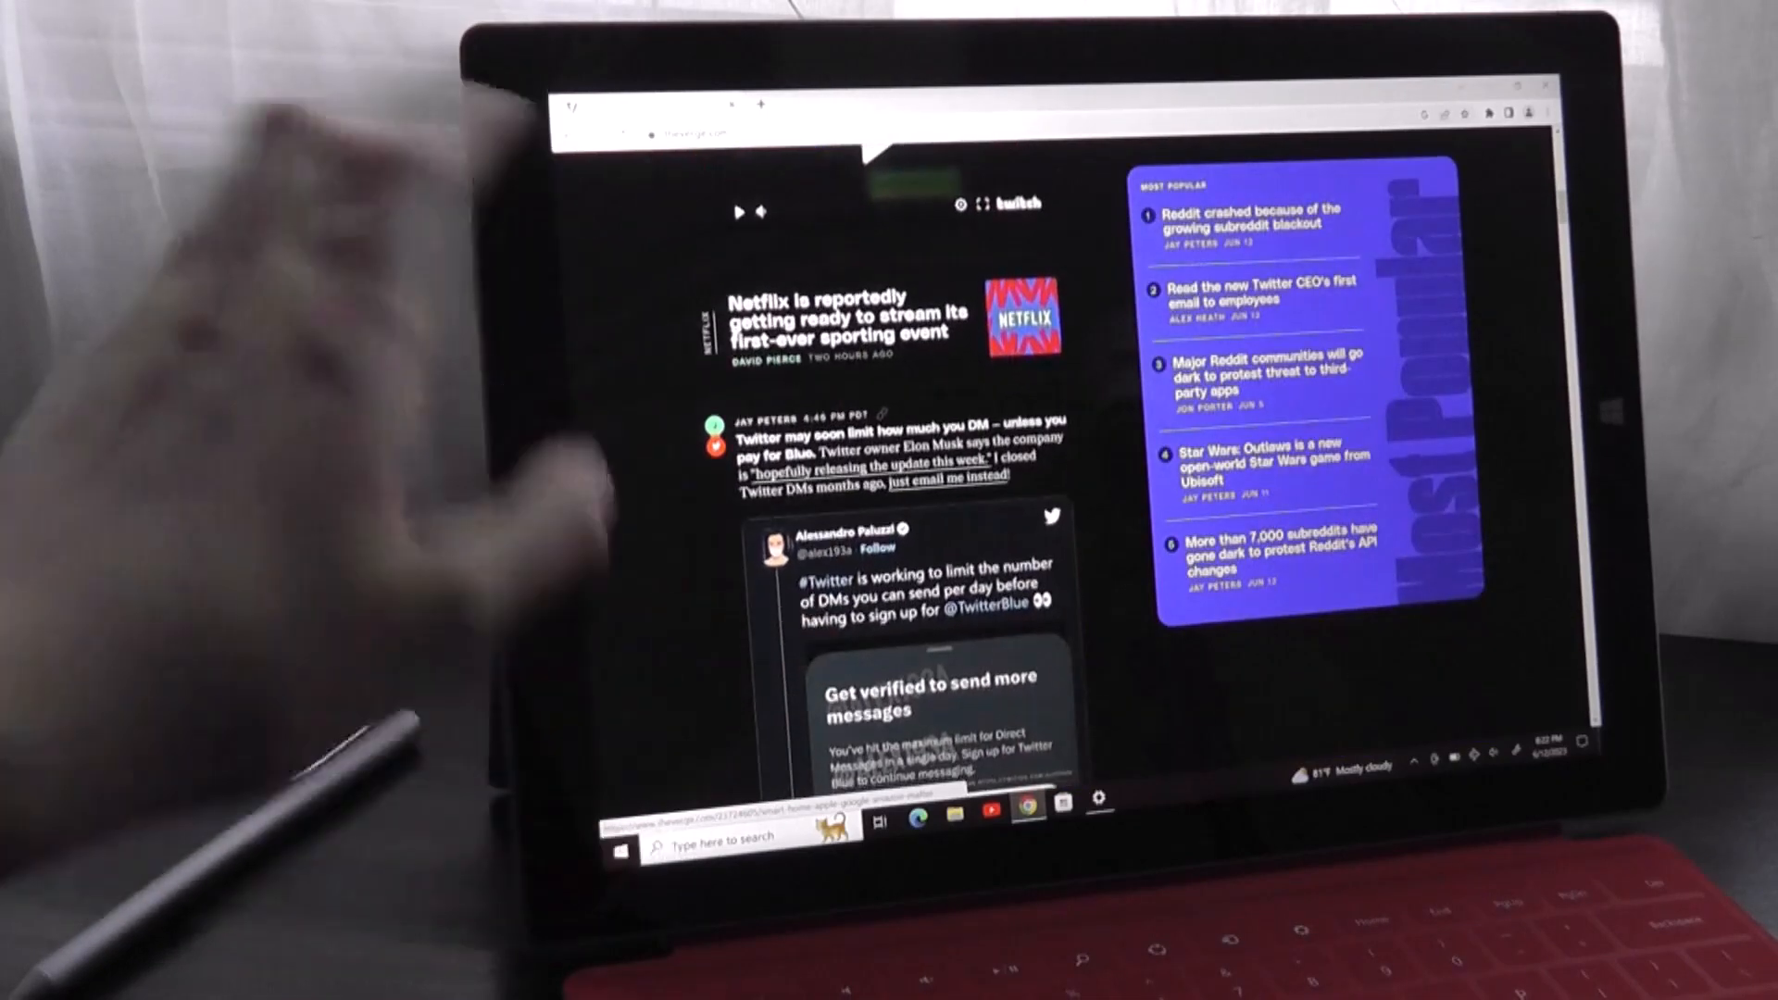
scroll("down", 3)
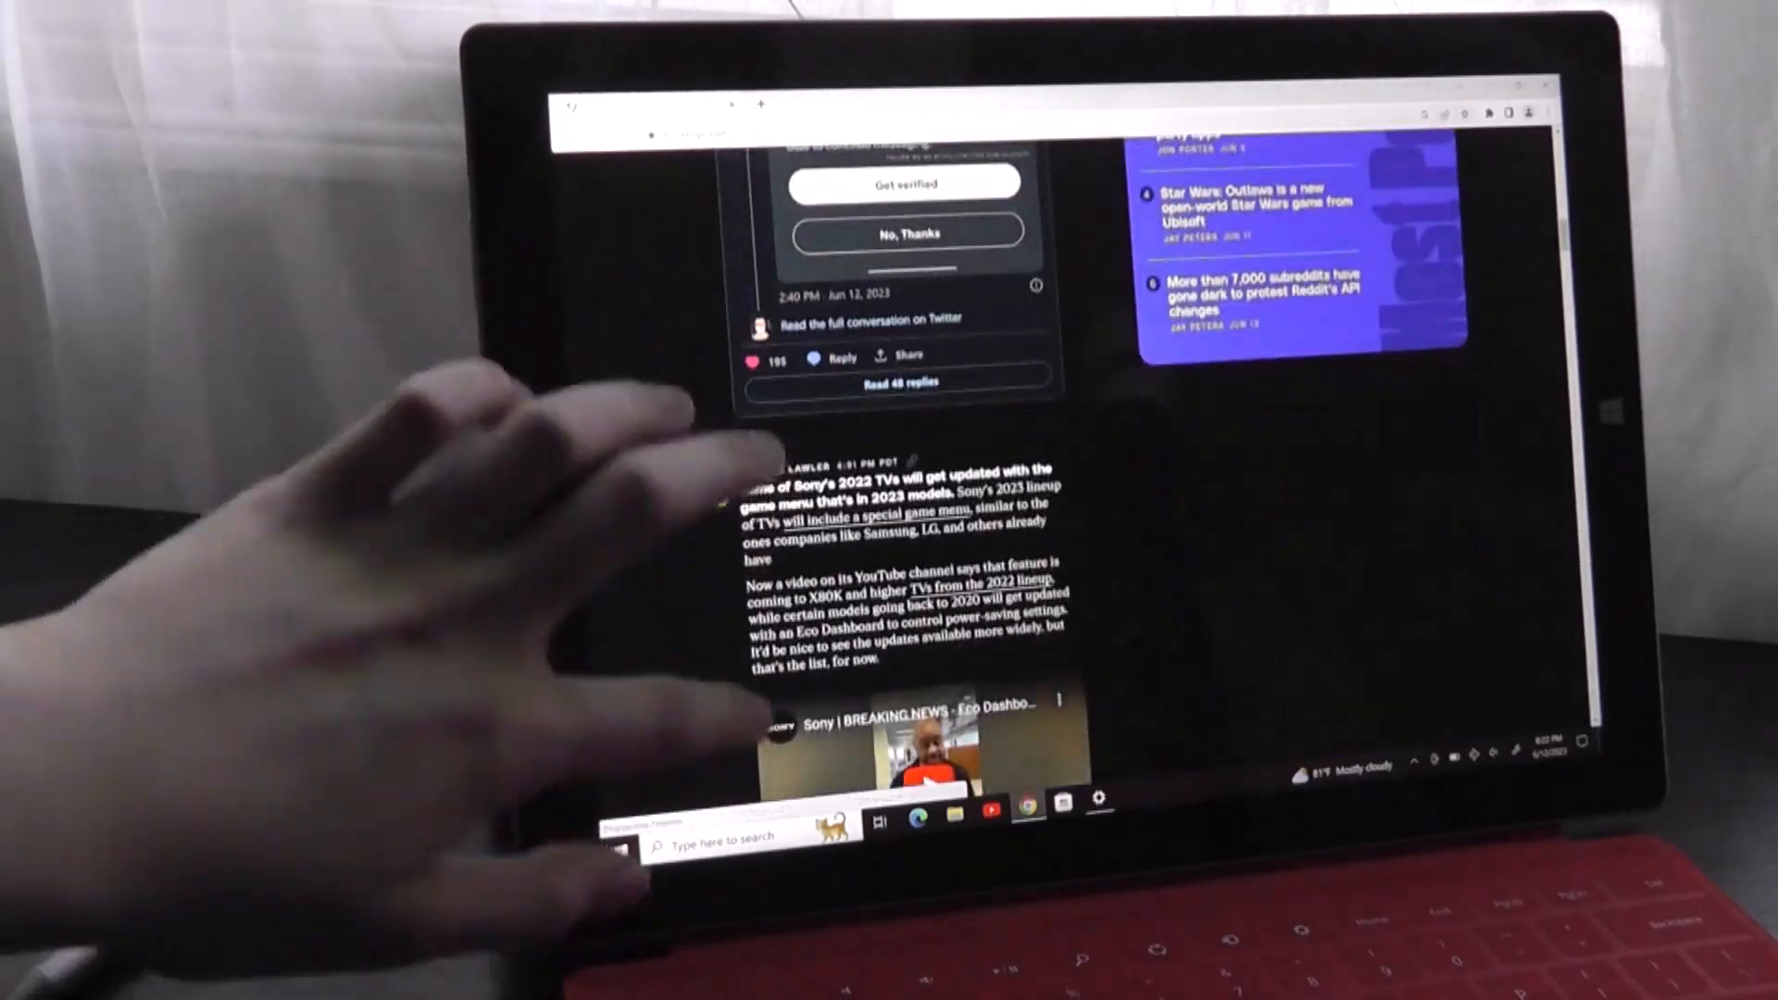
scroll("down", 3)
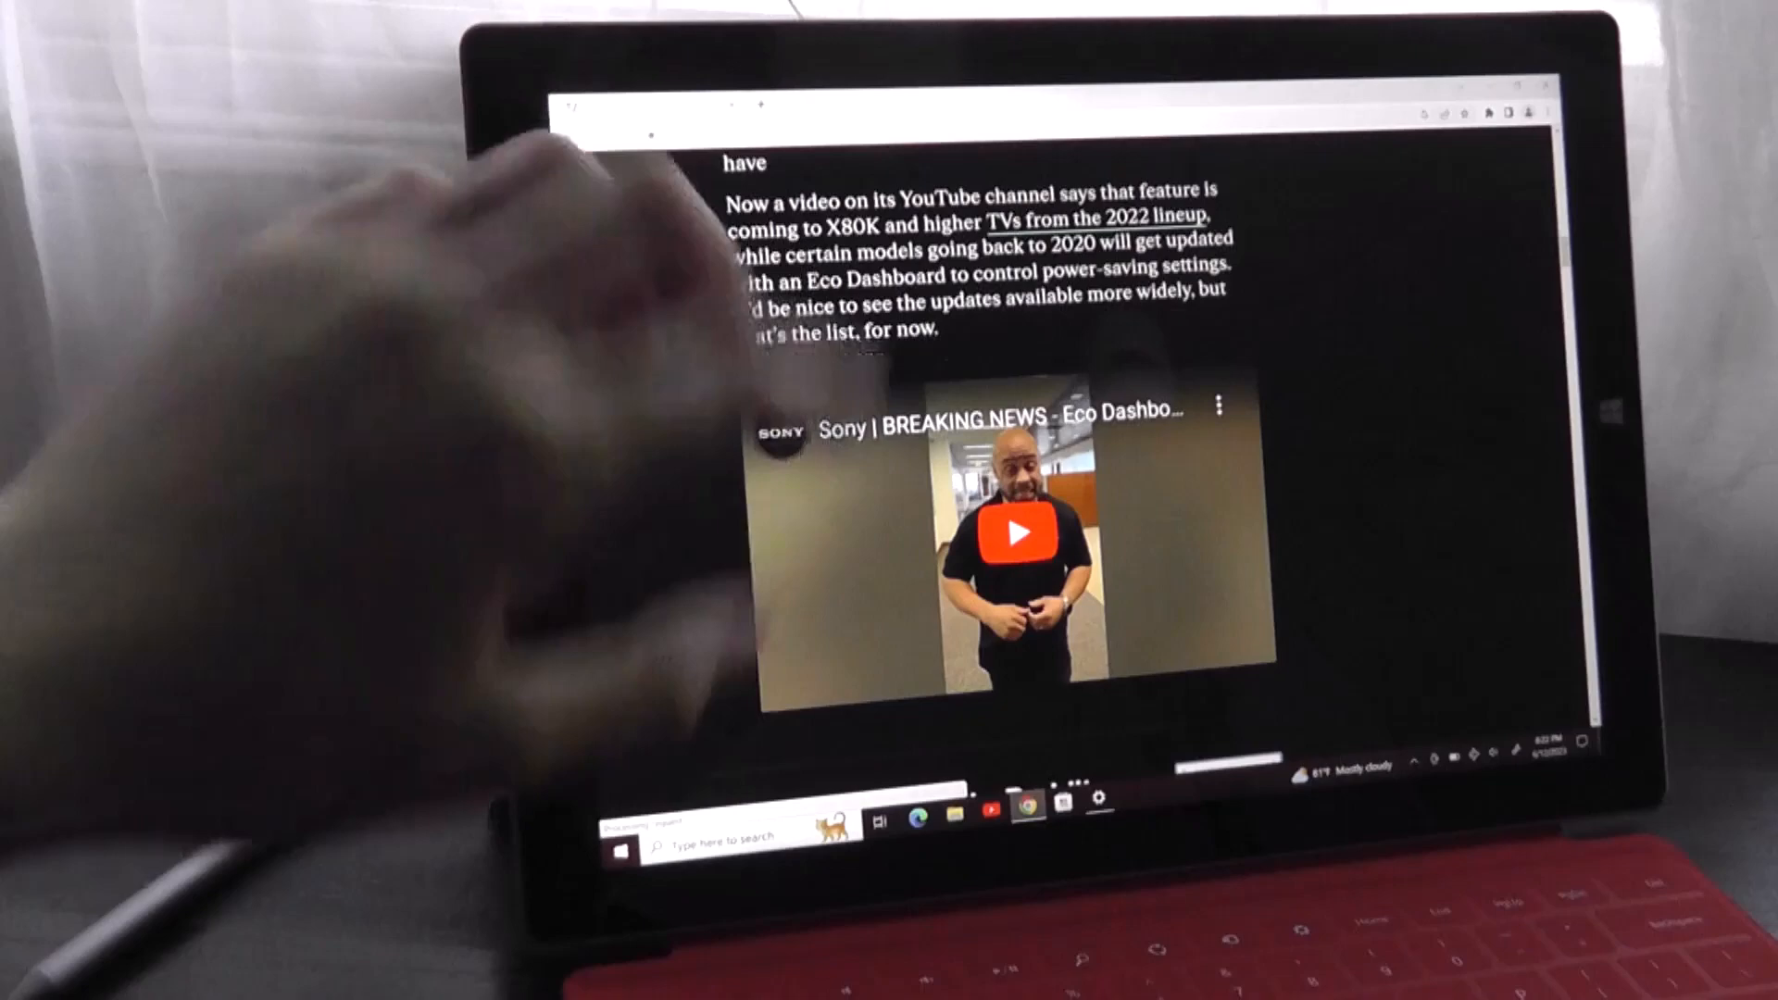
scroll("down", 3)
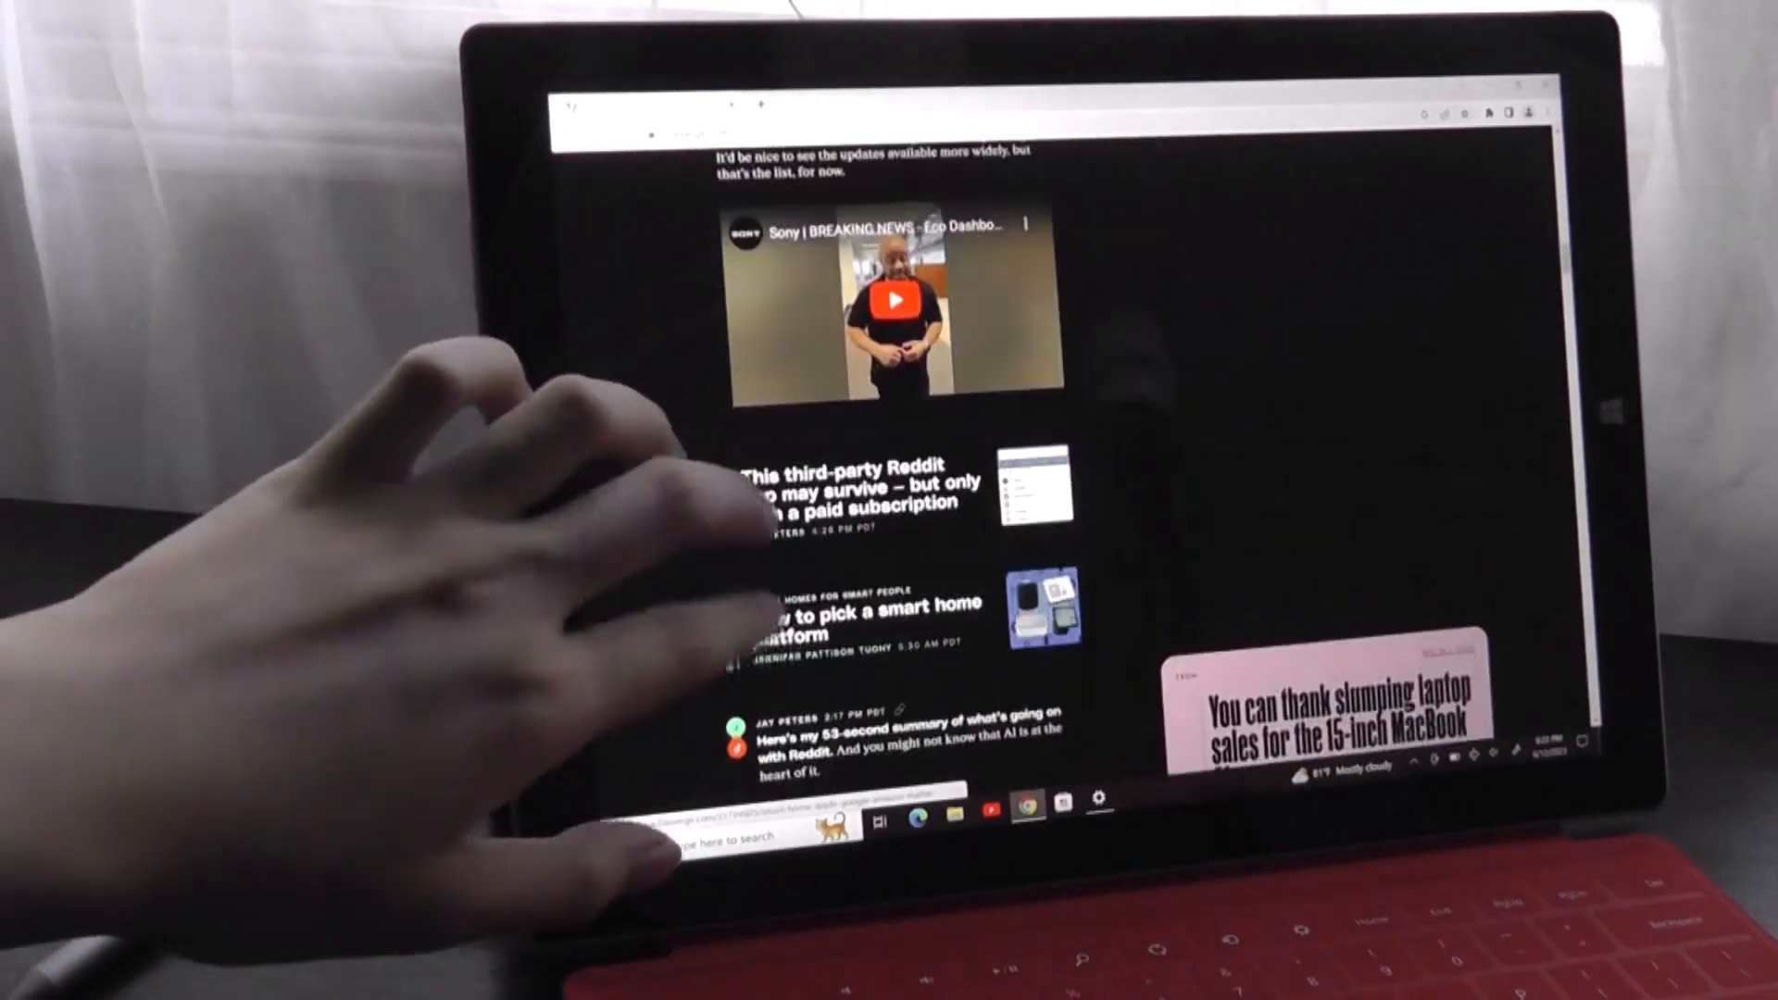
scroll("down", 3)
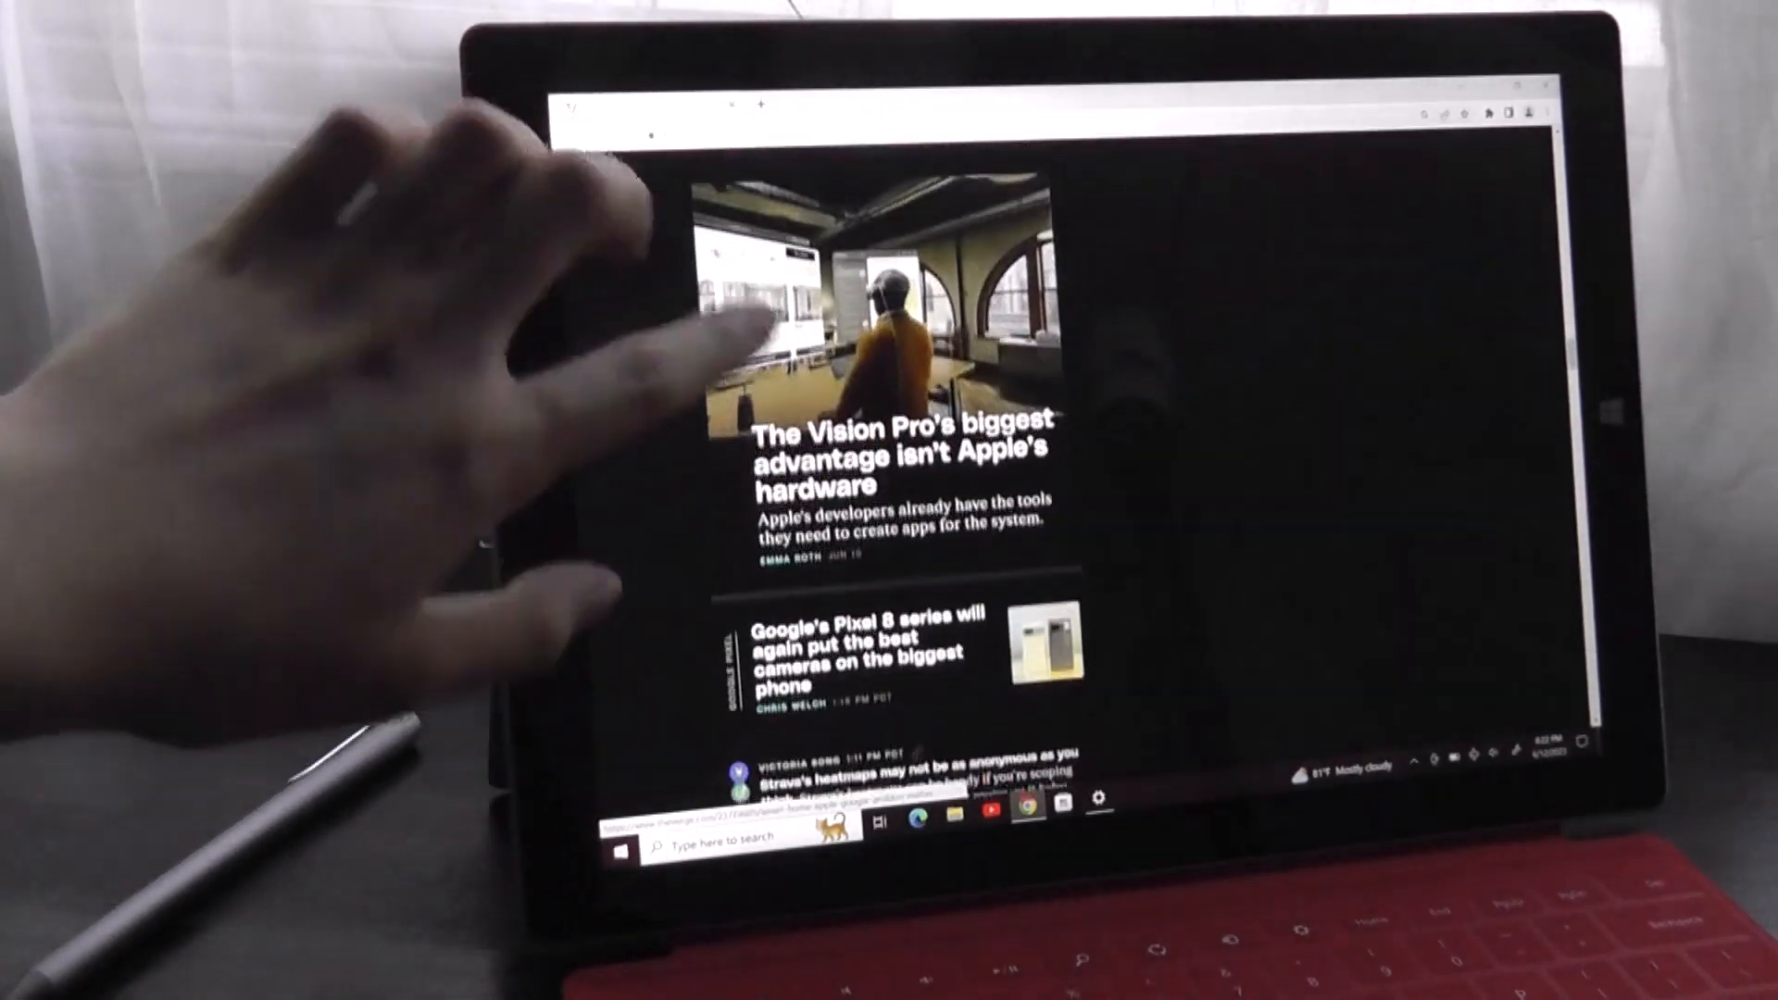
scroll("down", 3)
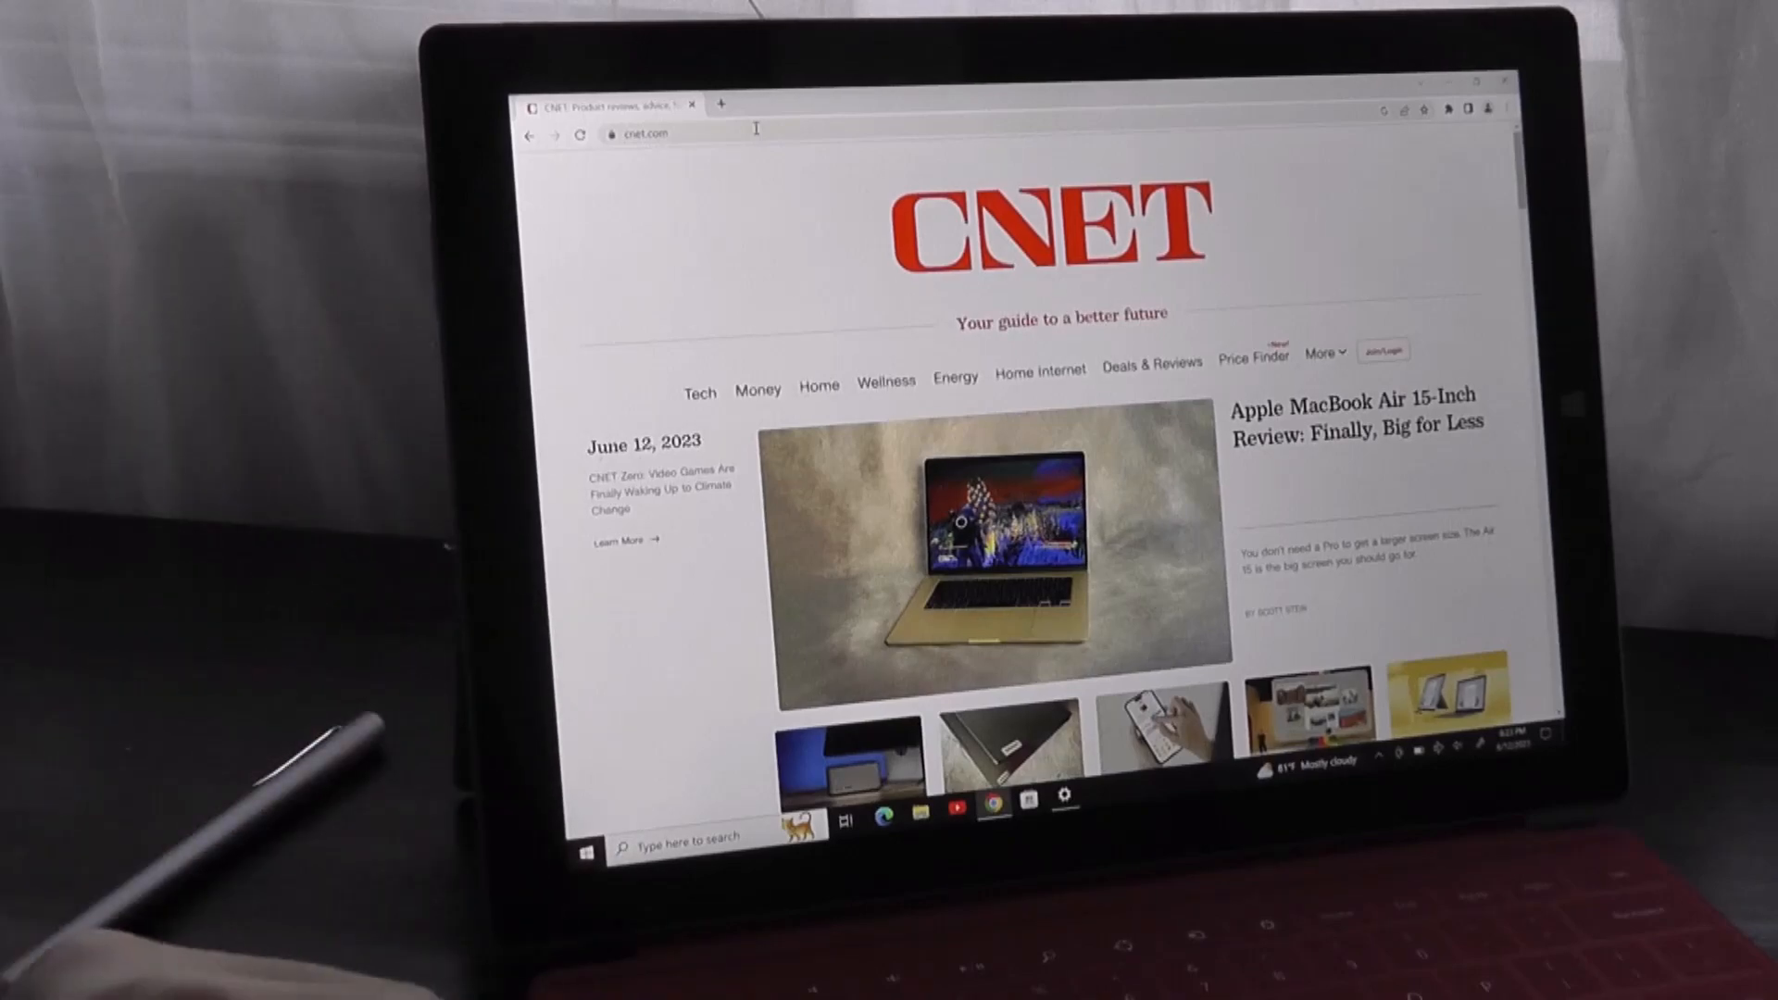
- Scroll down the page on the way to the copyright-free 4K YouTube video
scroll("down", 3)
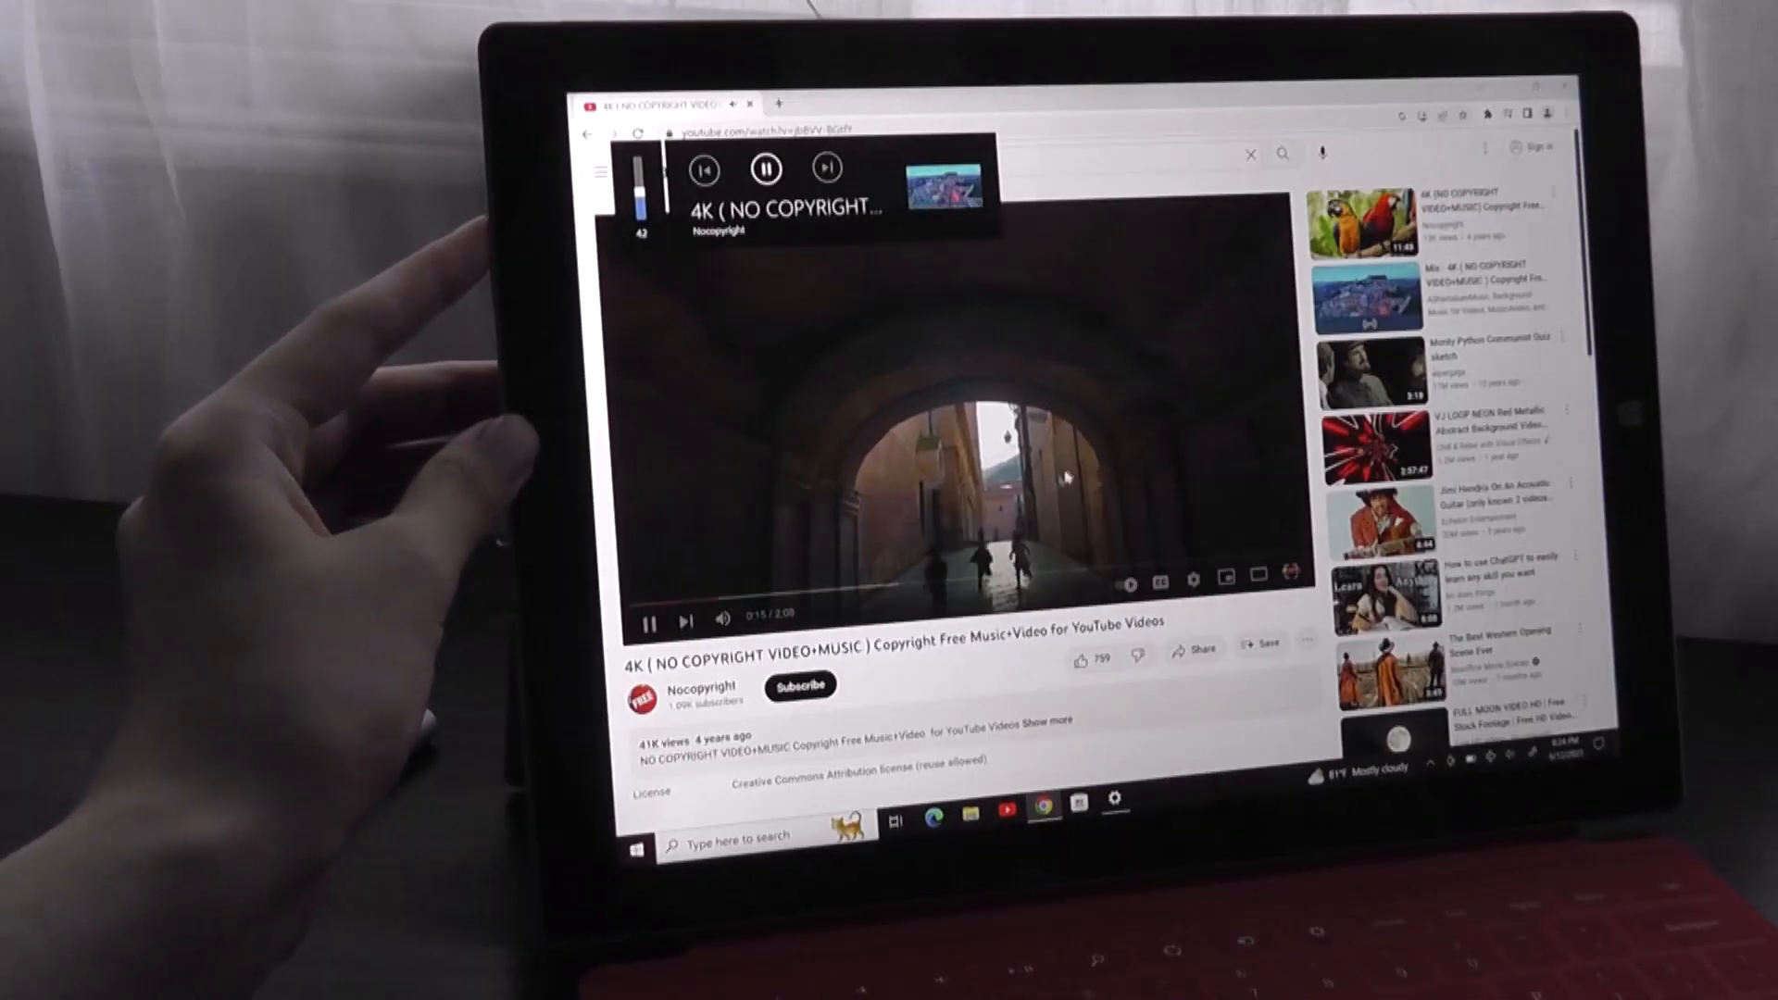
- Switch the 4K no-copyright music video to full-screen playback
left_click(1291, 573)
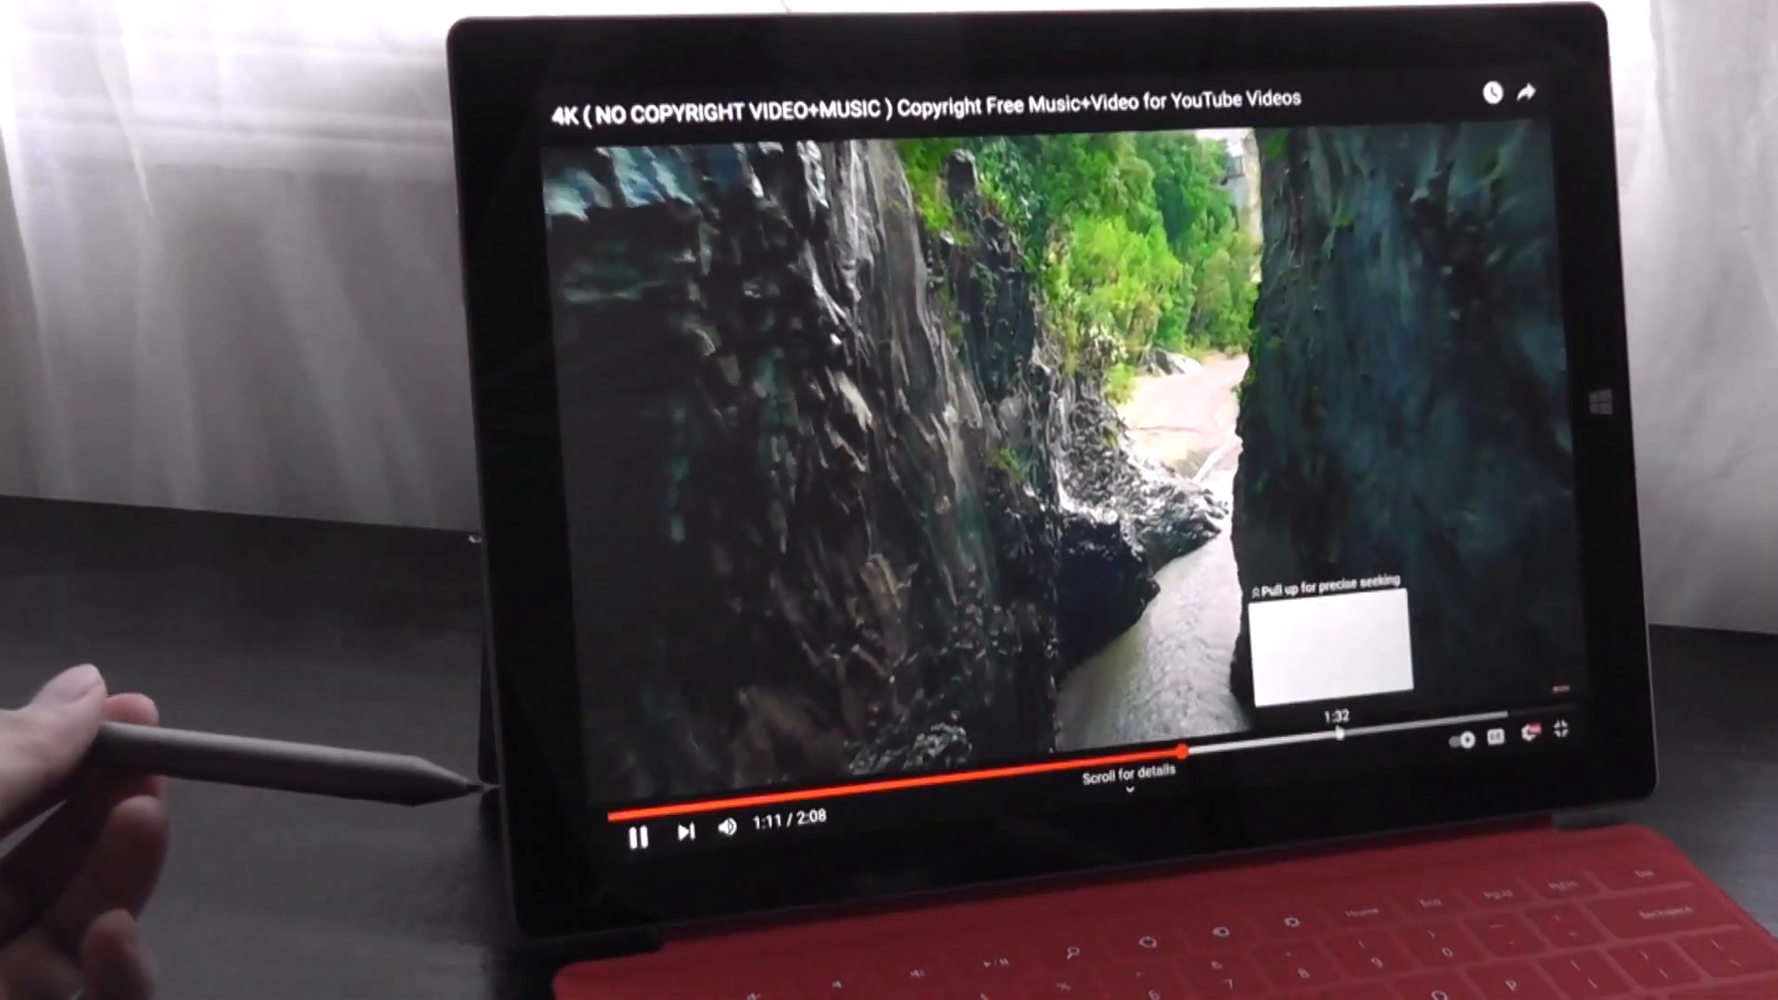
- Check the full-screen player's settings and its available Quality options
left_click(1522, 743)
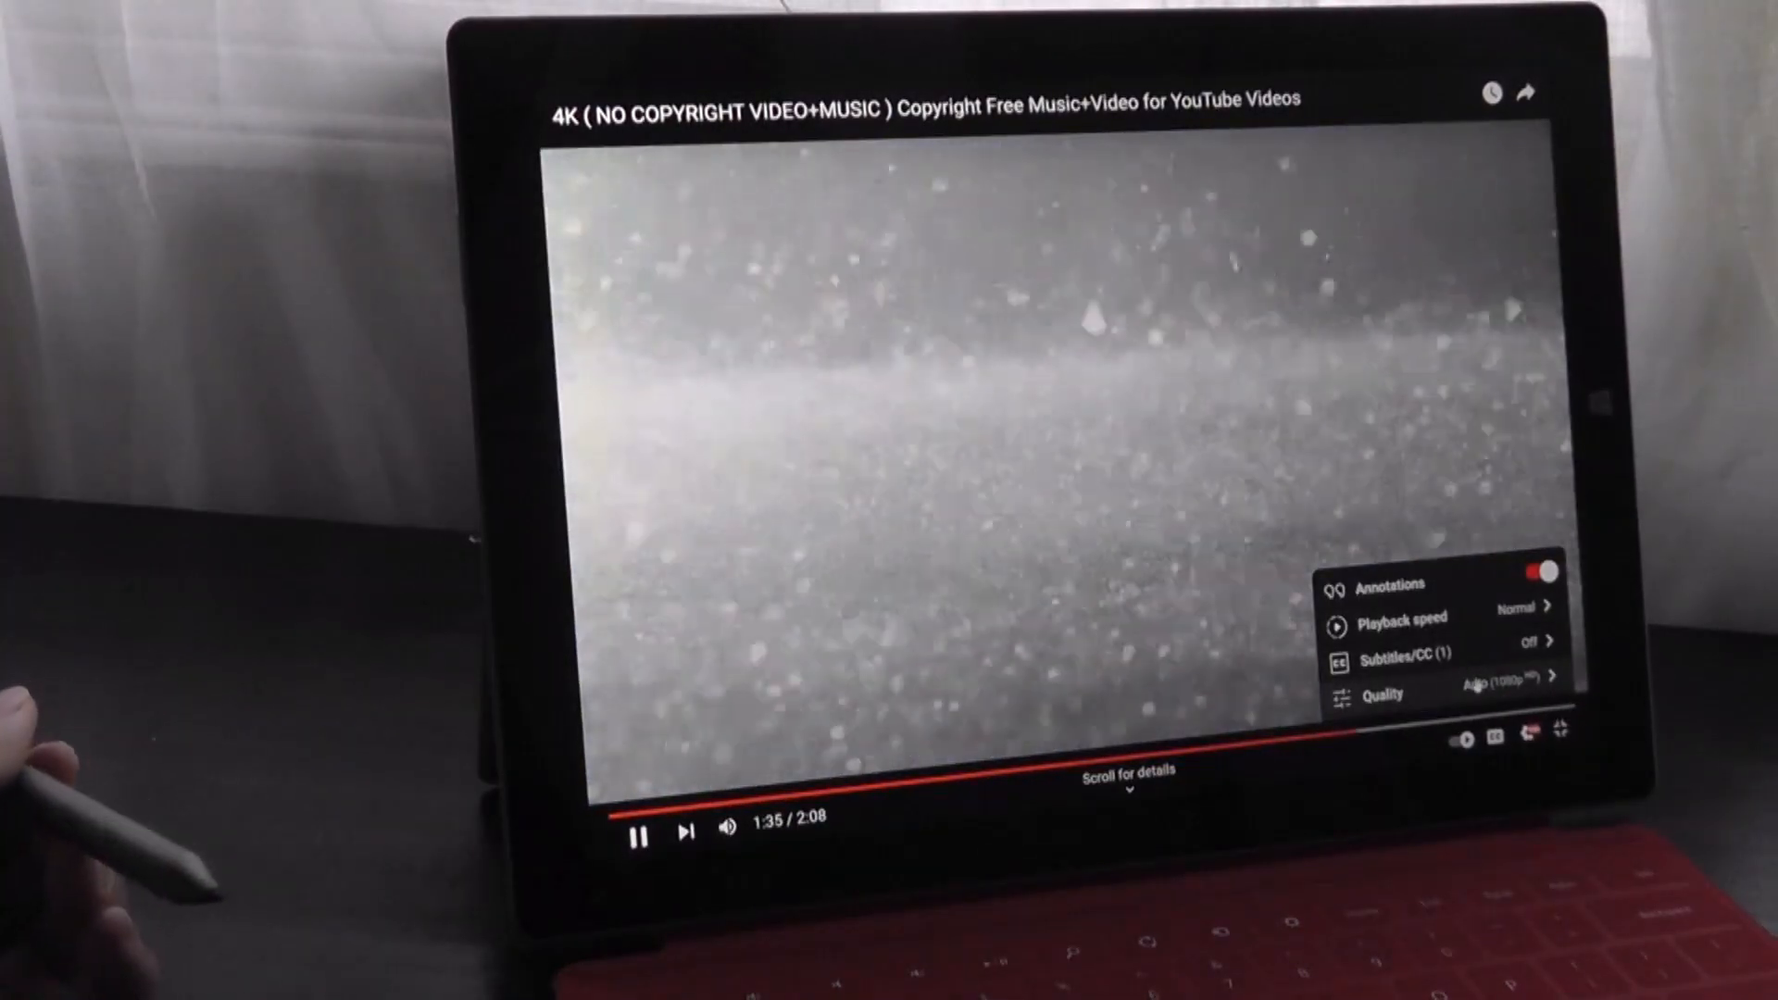
left_click(1382, 695)
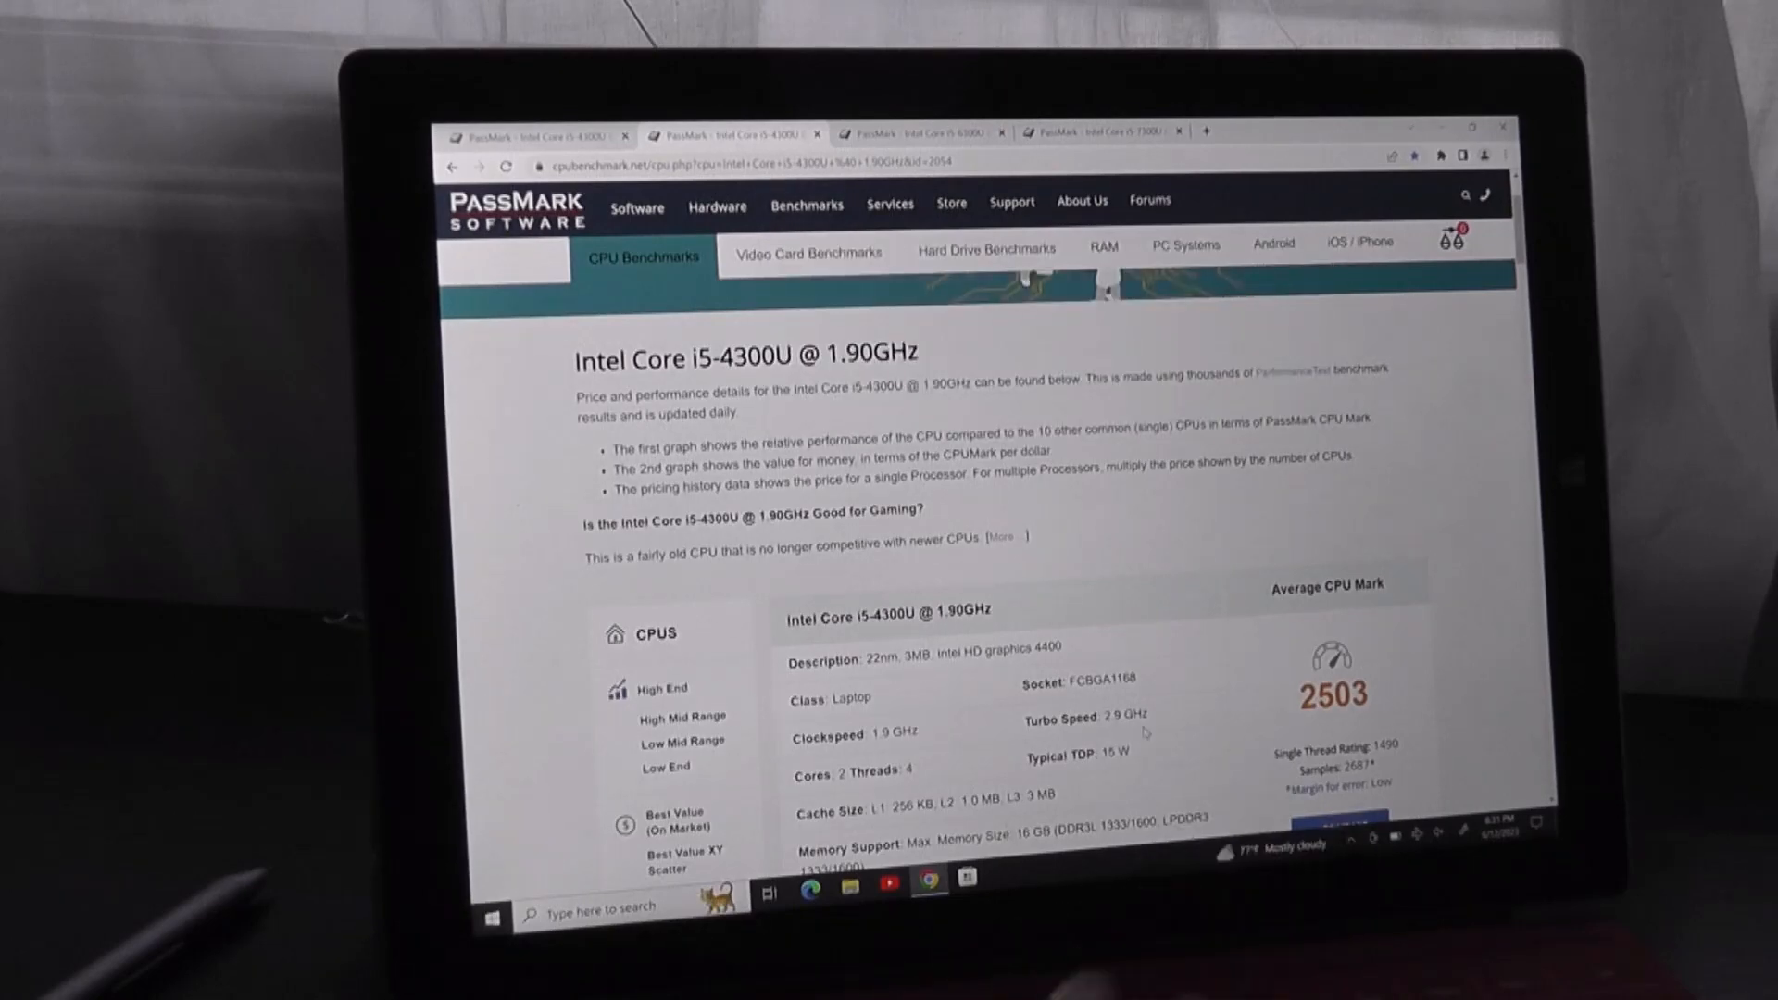
- Scroll the i5-4300U page from its 2503 CPU Mark down to the CPU Test Suite results
scroll("down", 3)
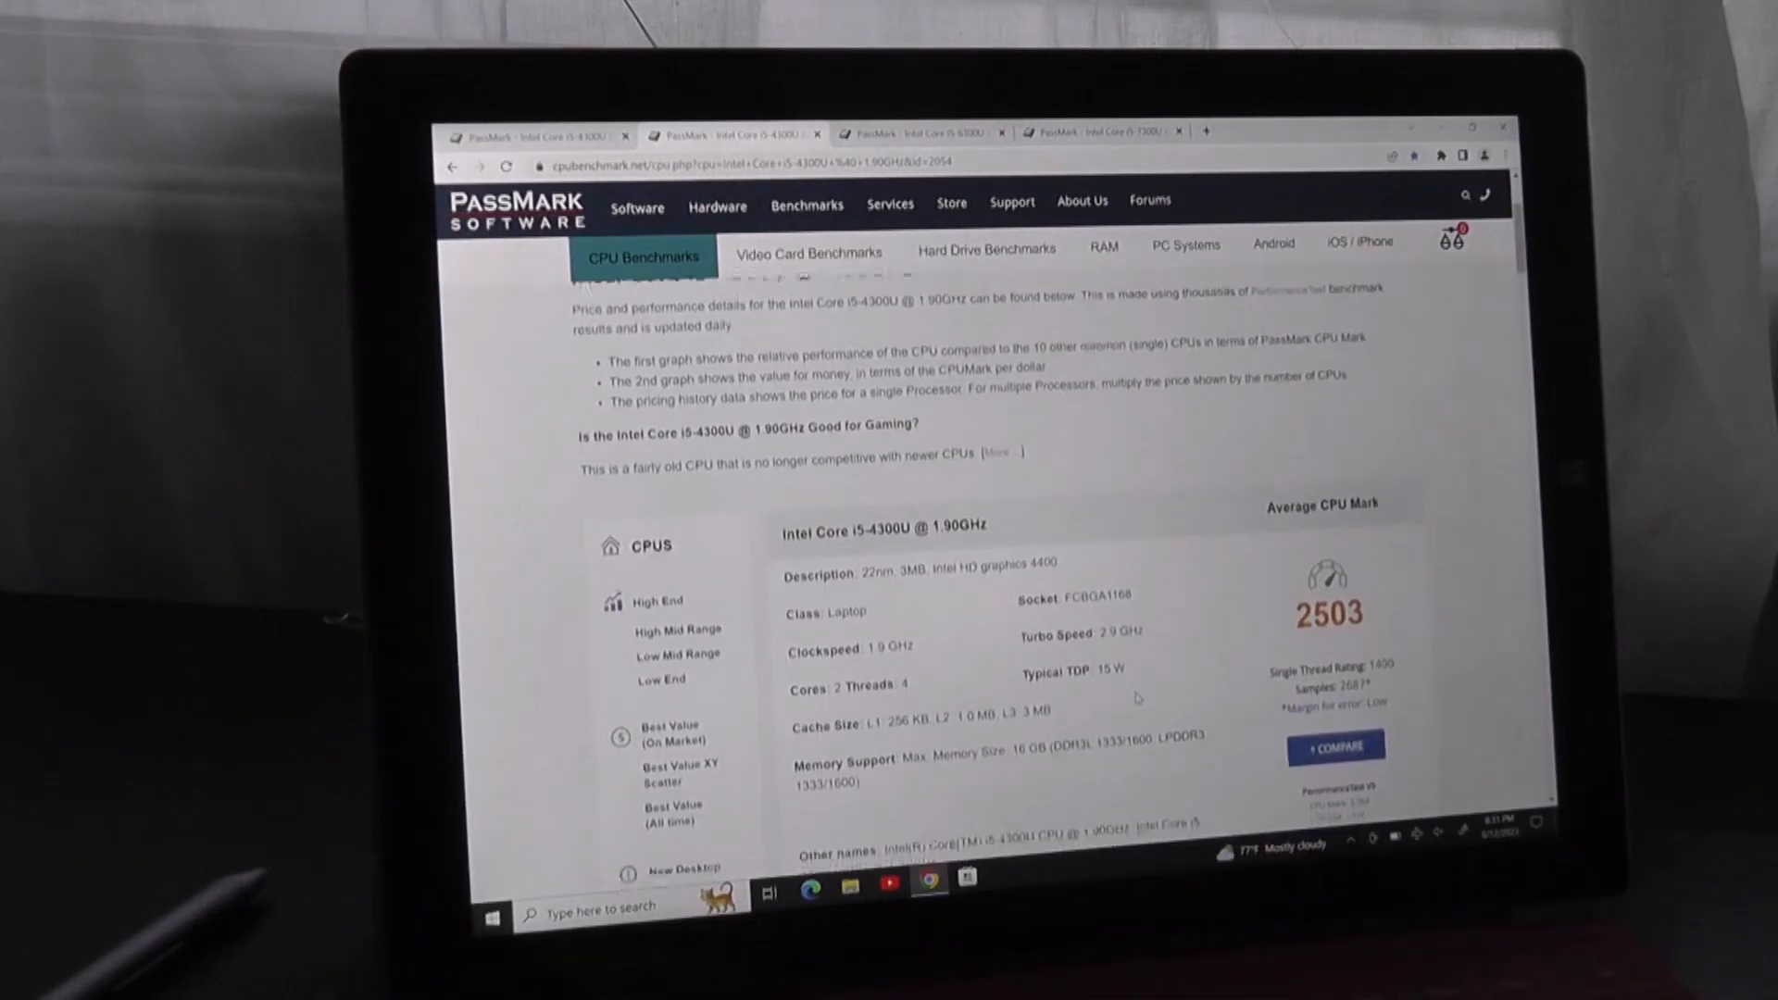
scroll("down", 3)
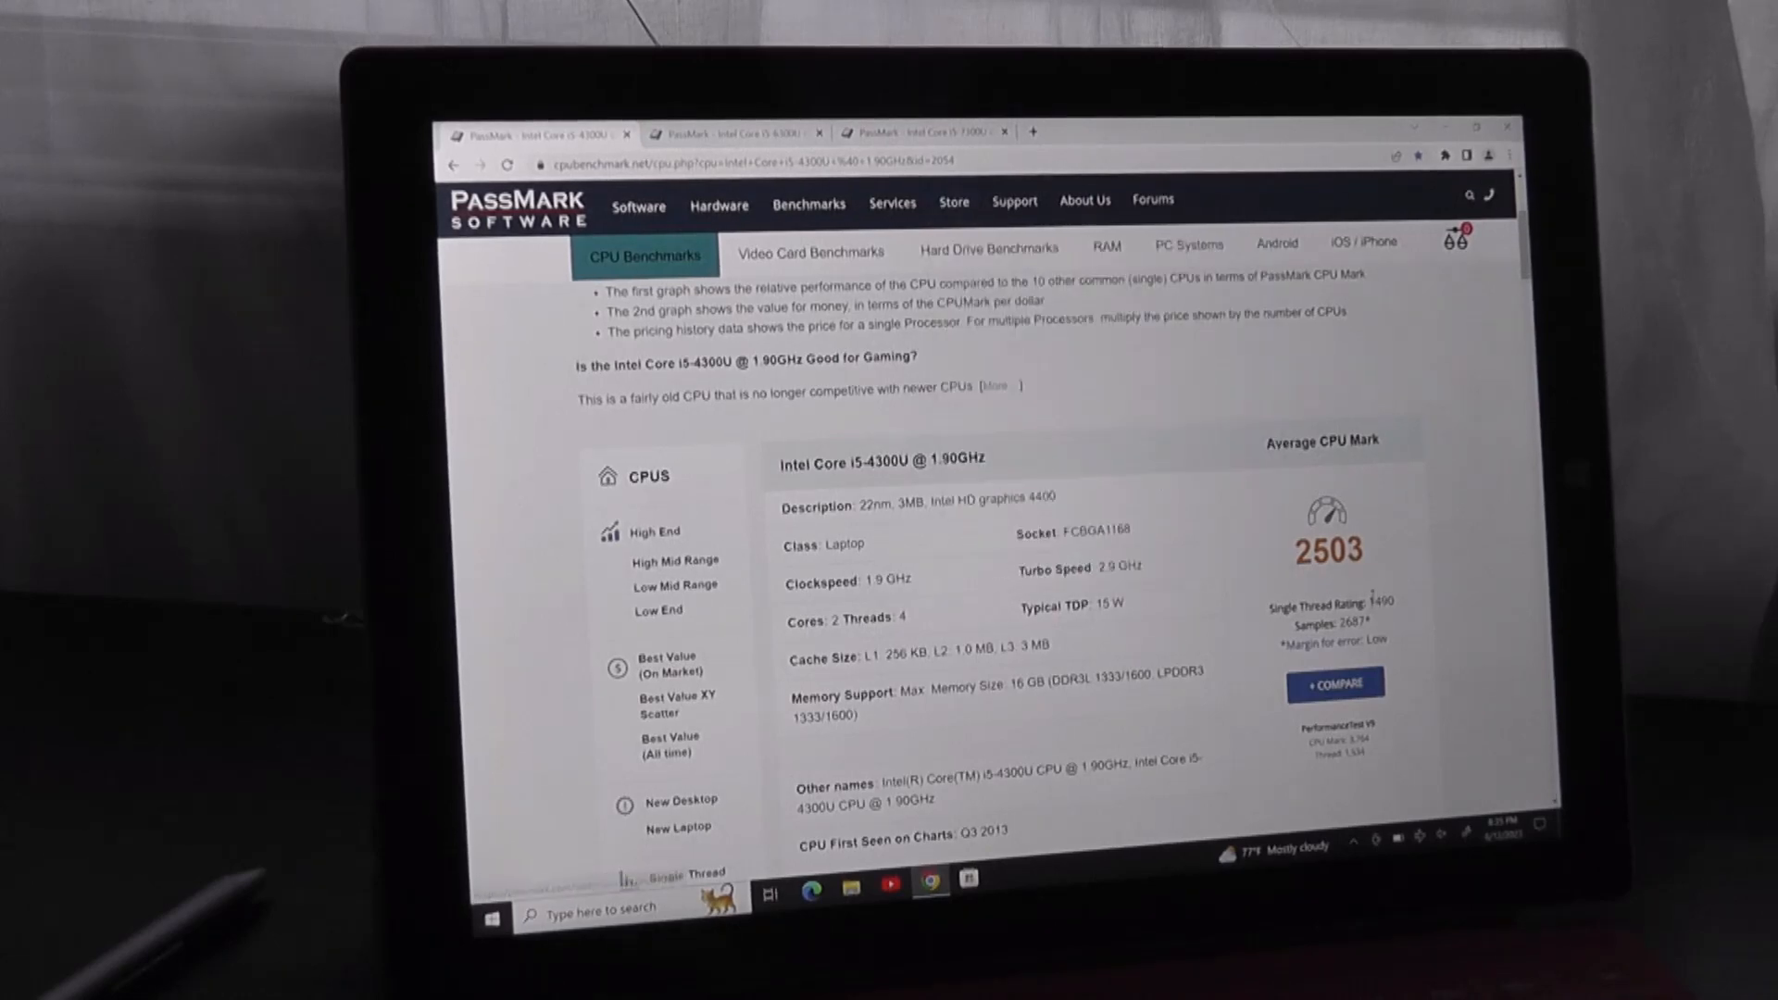
scroll("down", 3)
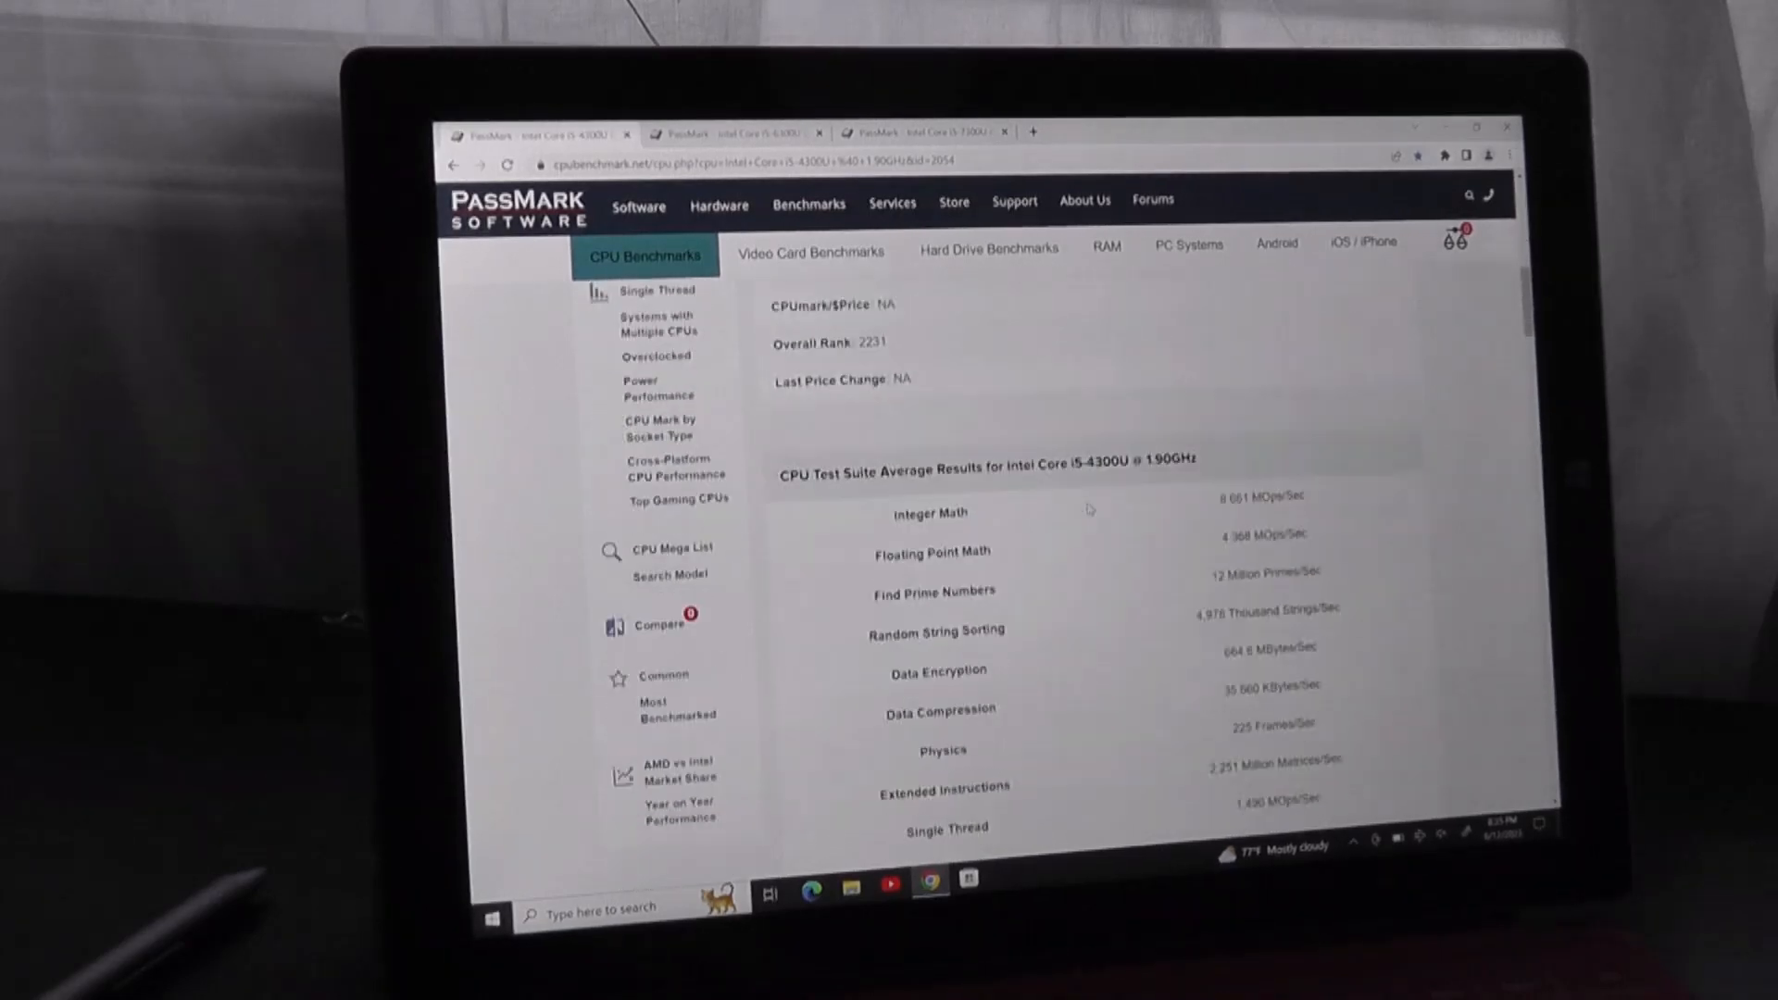
scroll("down", 3)
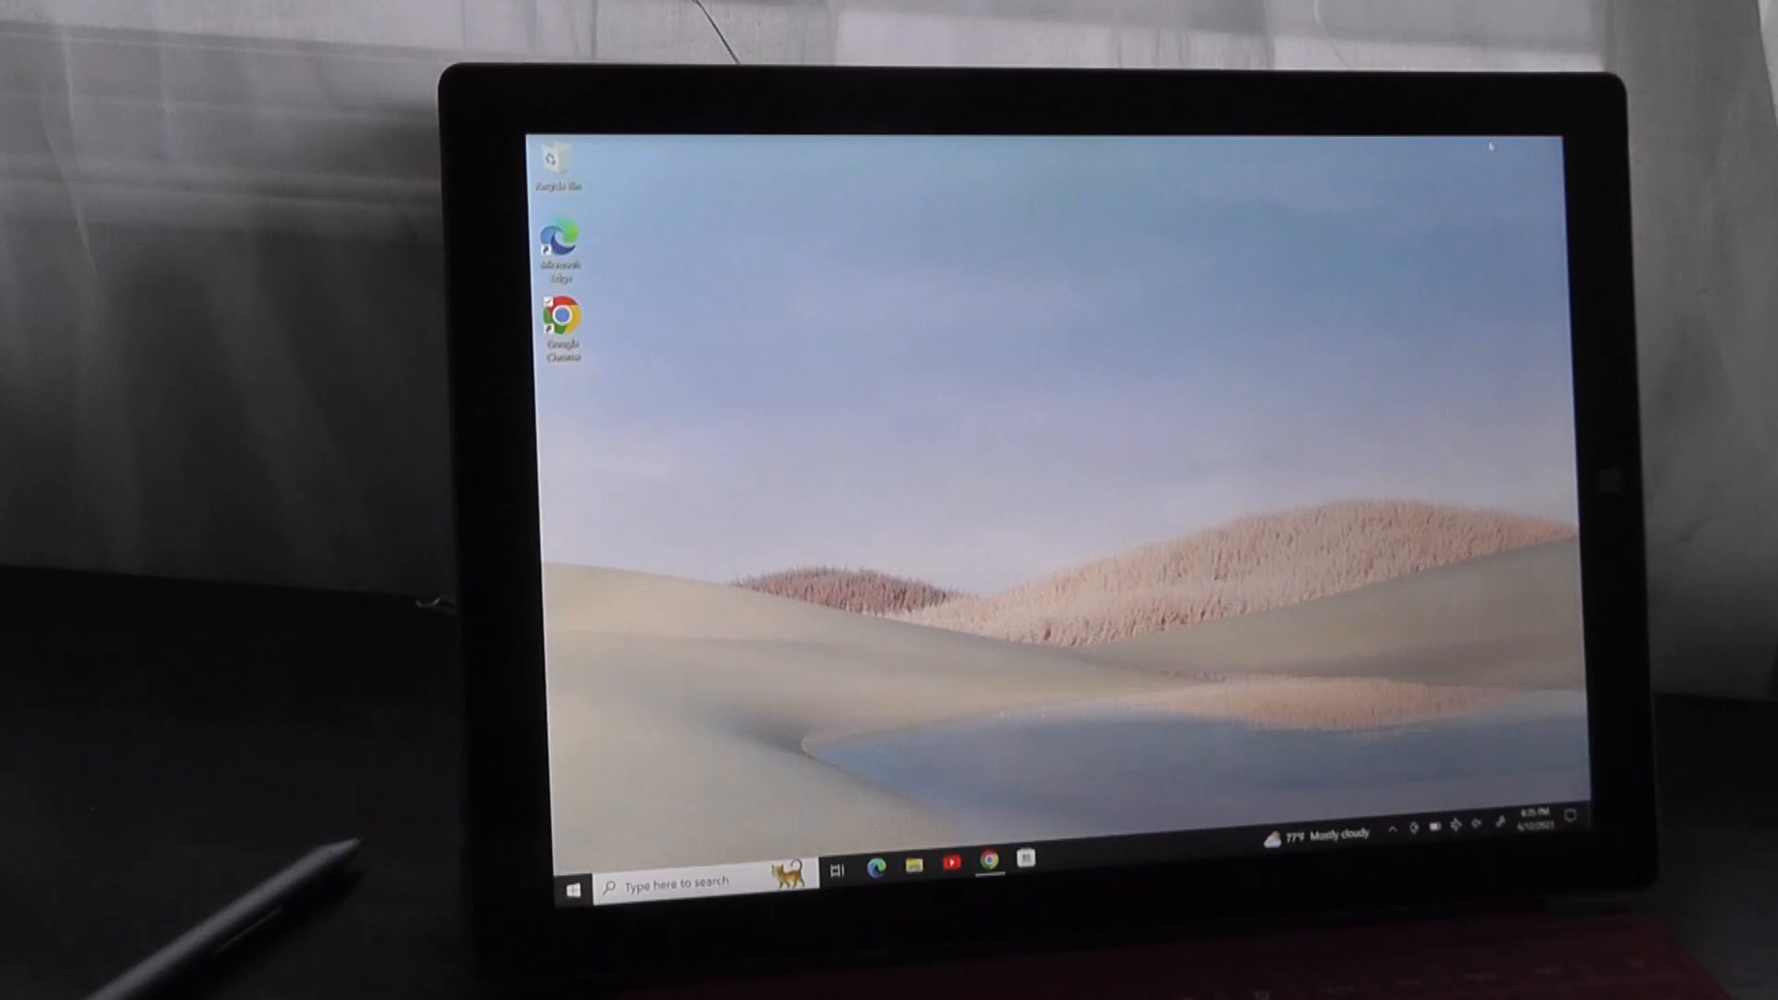
mouse_move(1234, 346)
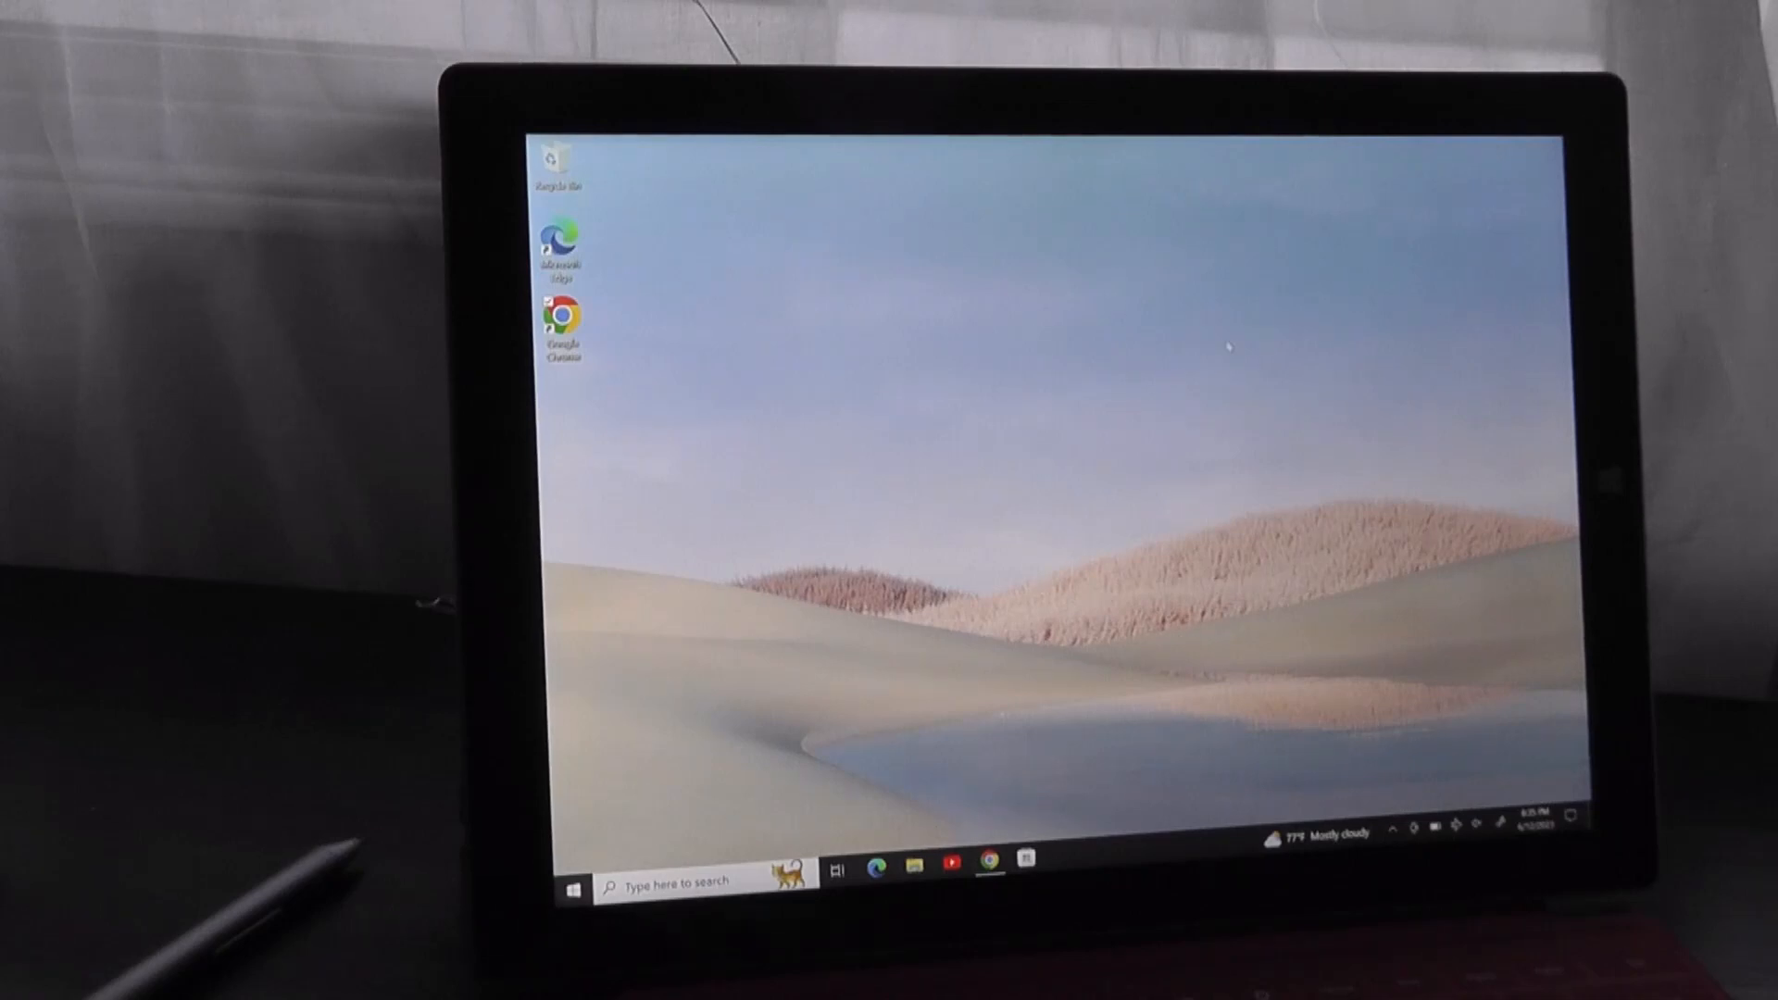
mouse_move(856, 524)
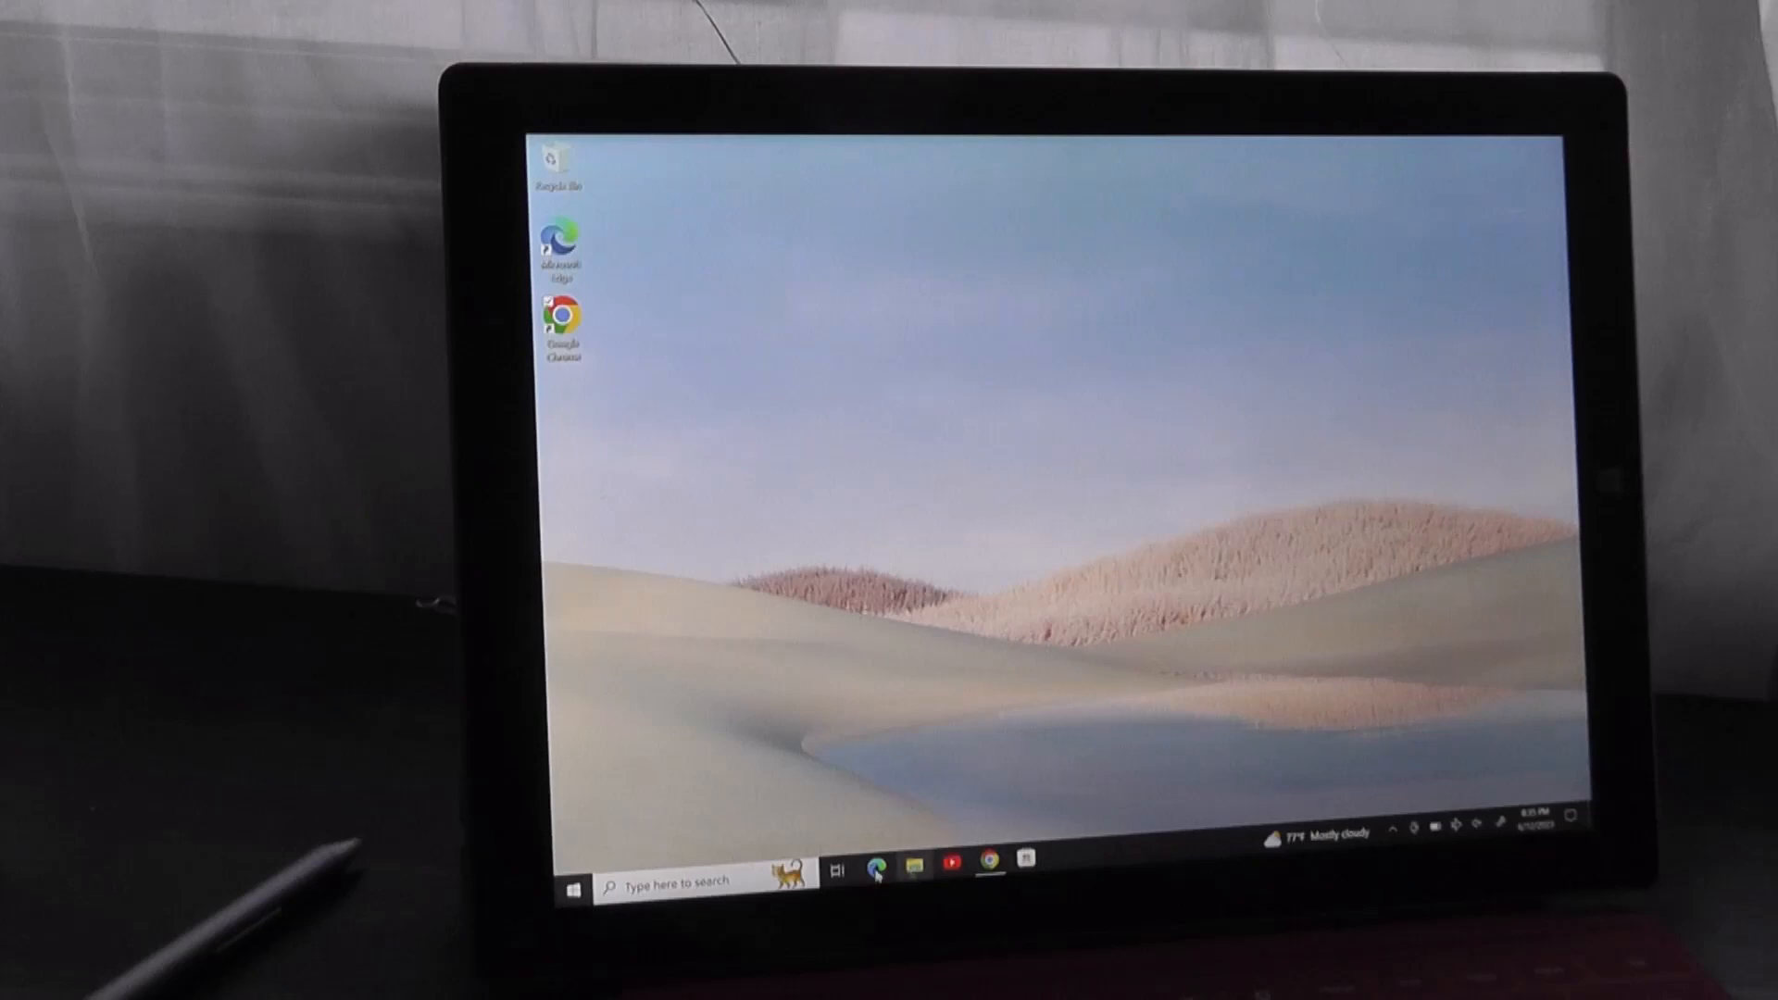
- Bring up the Start menu with its app list and suggested tiles
left_click(574, 882)
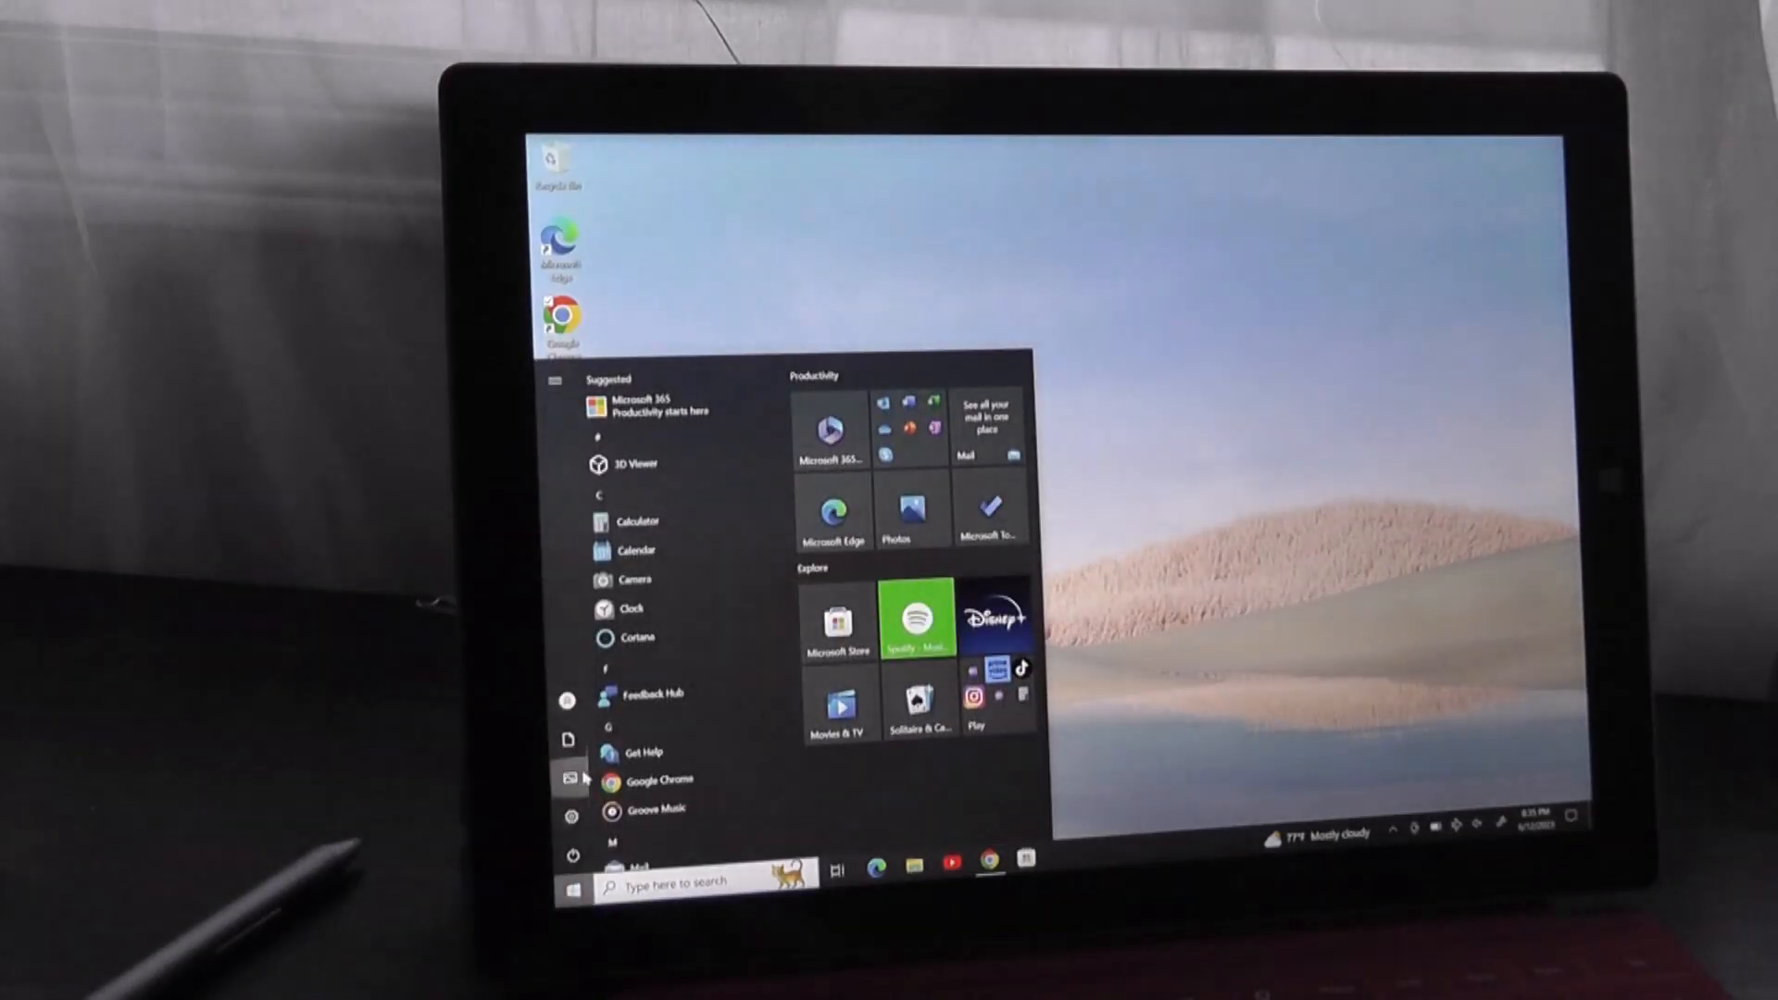